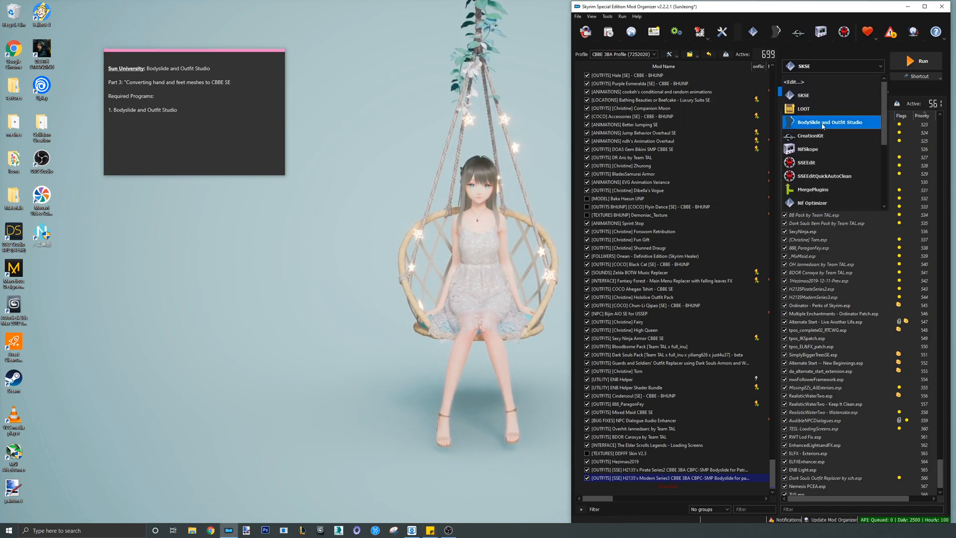
Run BodySlide and Outfit Studio from Mod Organizer 2 and bring up Outfit Studio
left_click(830, 121)
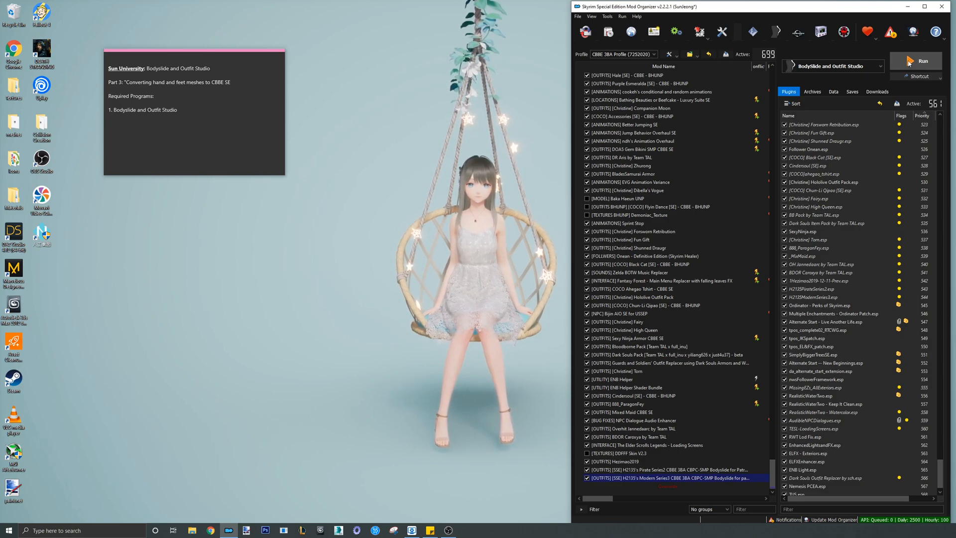
left_click(922, 60)
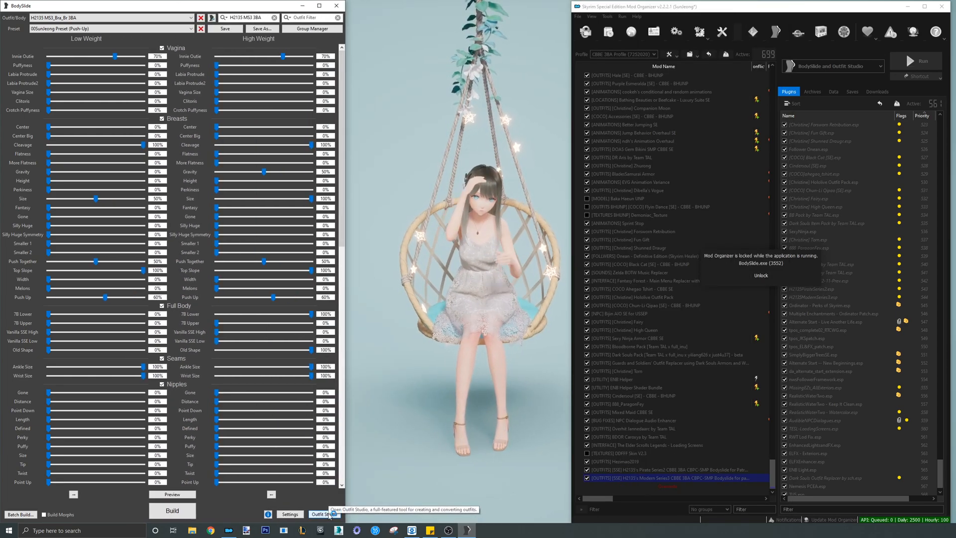
left_click(323, 513)
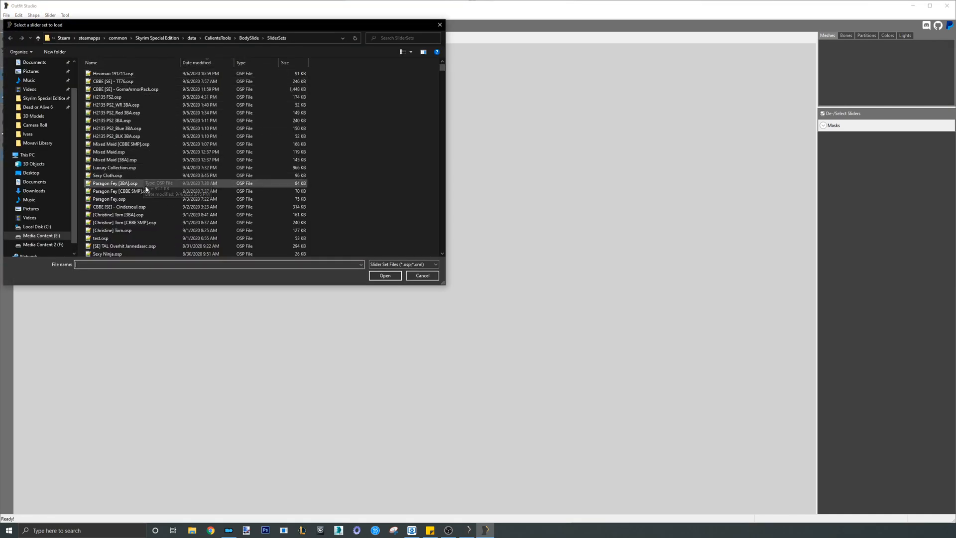
Load the SexyNinjaGlovesUUNPSP.osp slider set so the glove meshes appear
scroll("down", 3)
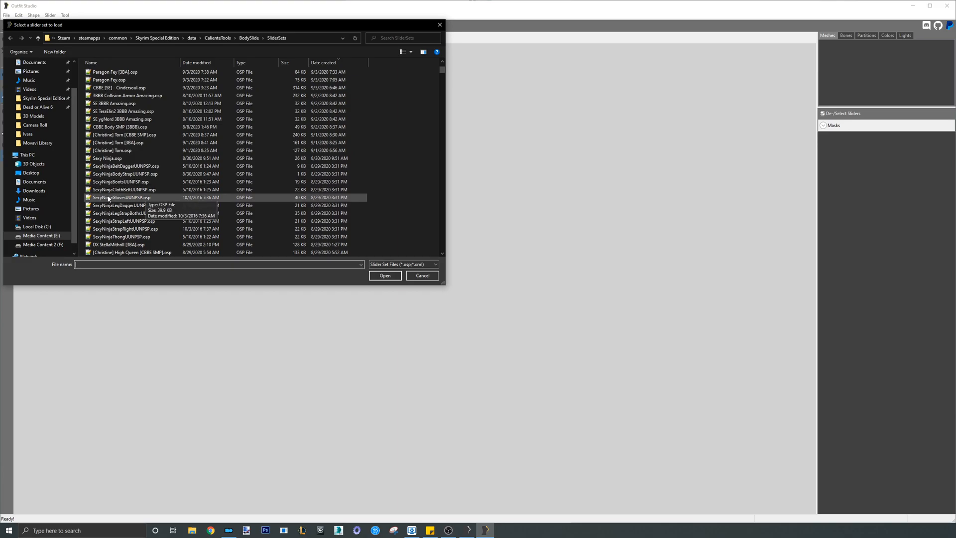
double_click(124, 197)
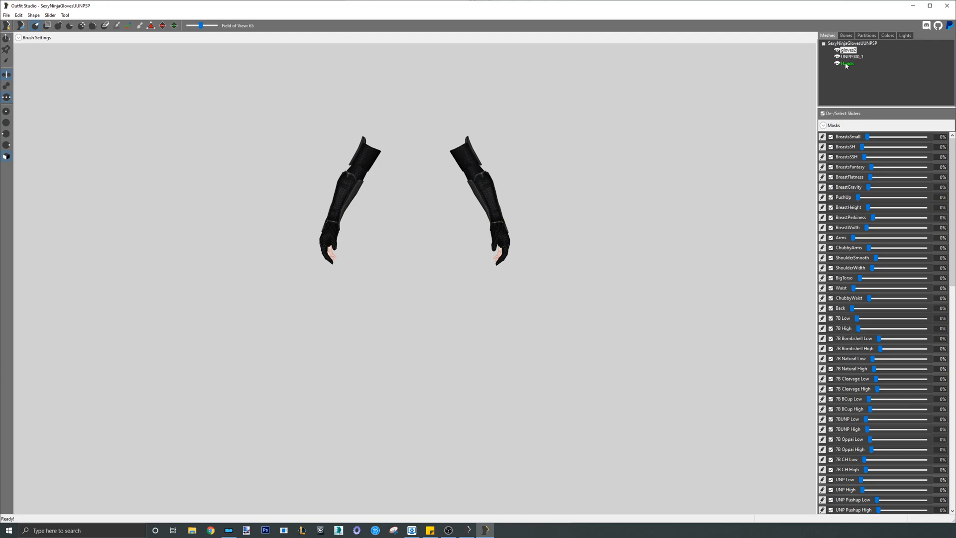
Delete the Hands mesh from the gloves project, confirming with Yes
left_click(846, 64)
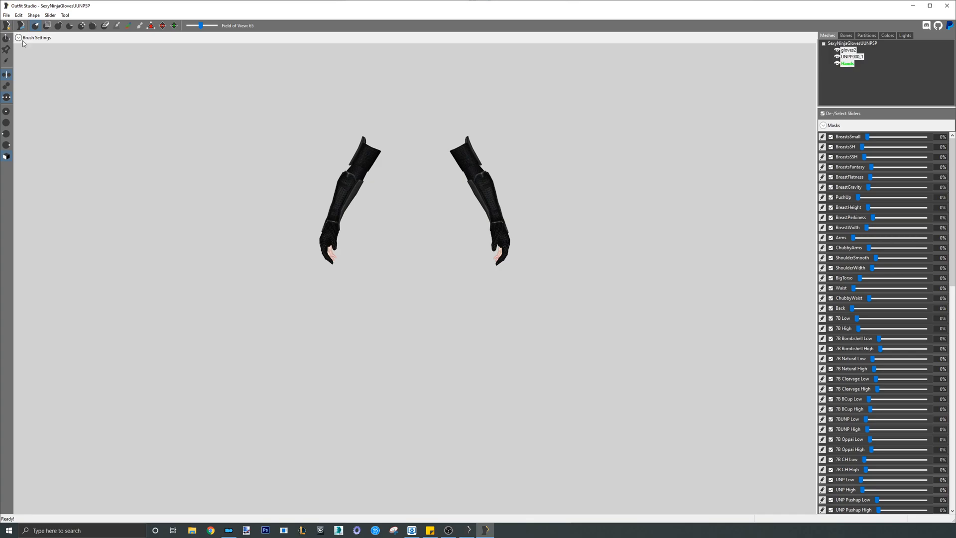
left_click(18, 15)
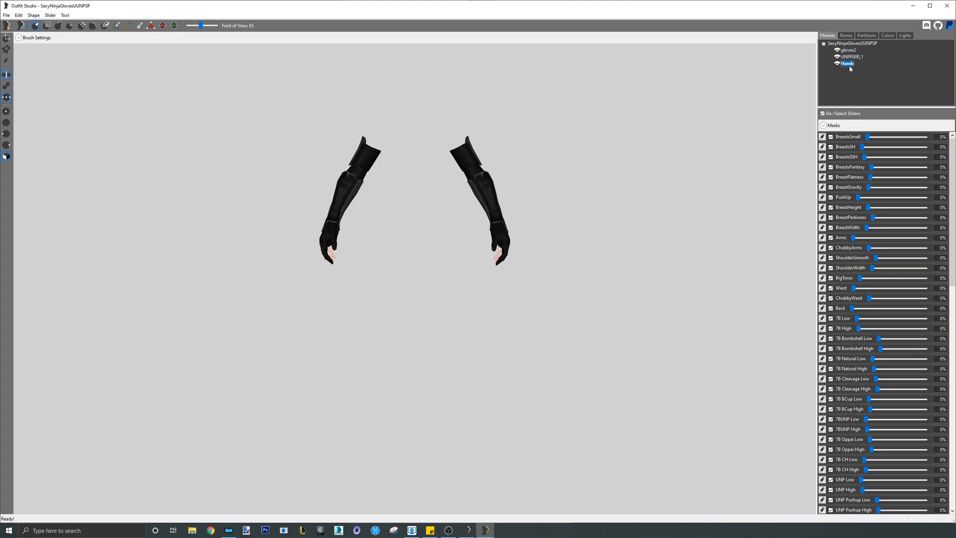
right_click(846, 63)
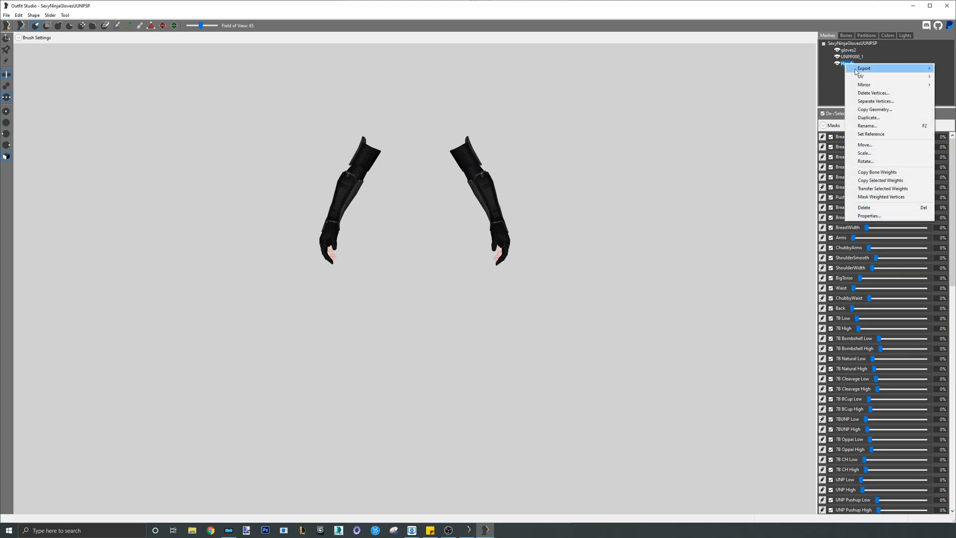
left_click(863, 207)
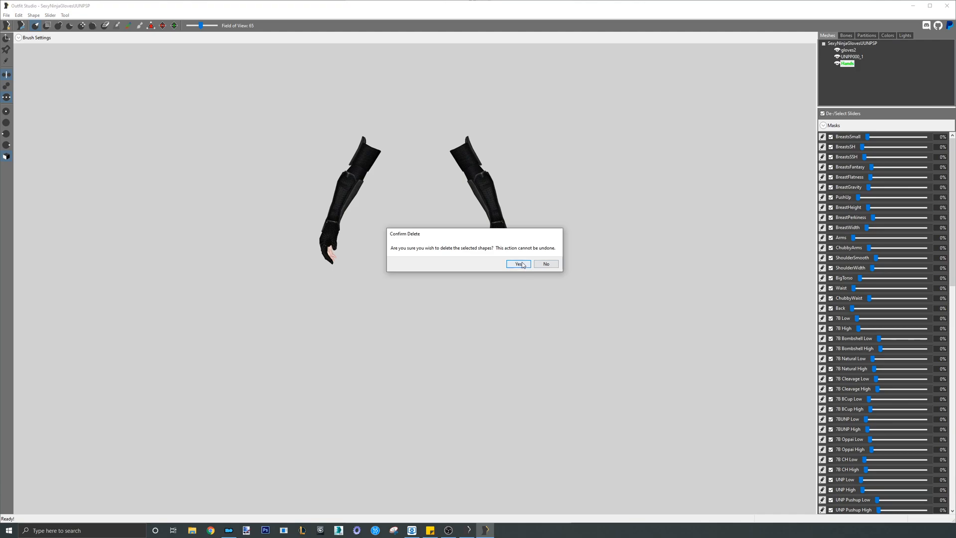
left_click(517, 262)
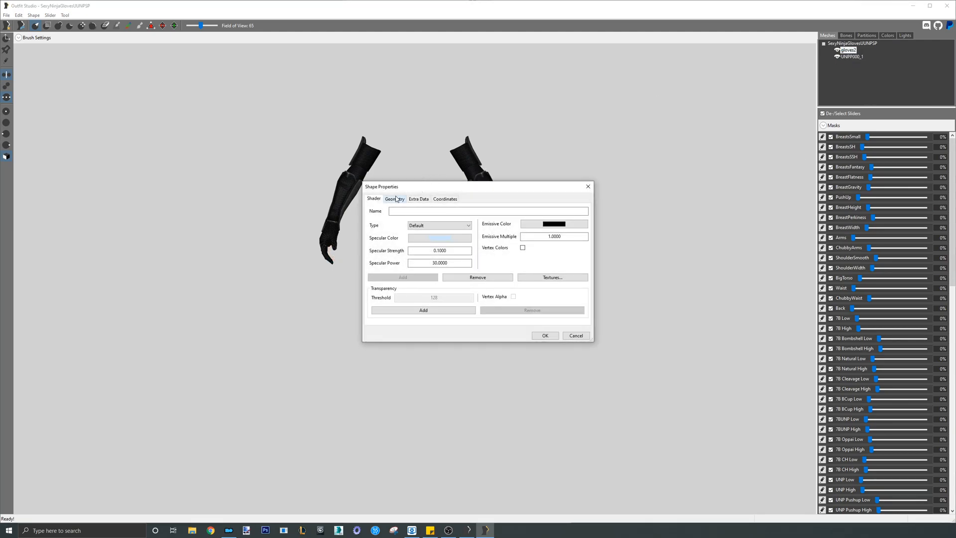
Check the Geometry and skinned settings of the UNPP000_1 and gloves2 meshes
left_click(394, 199)
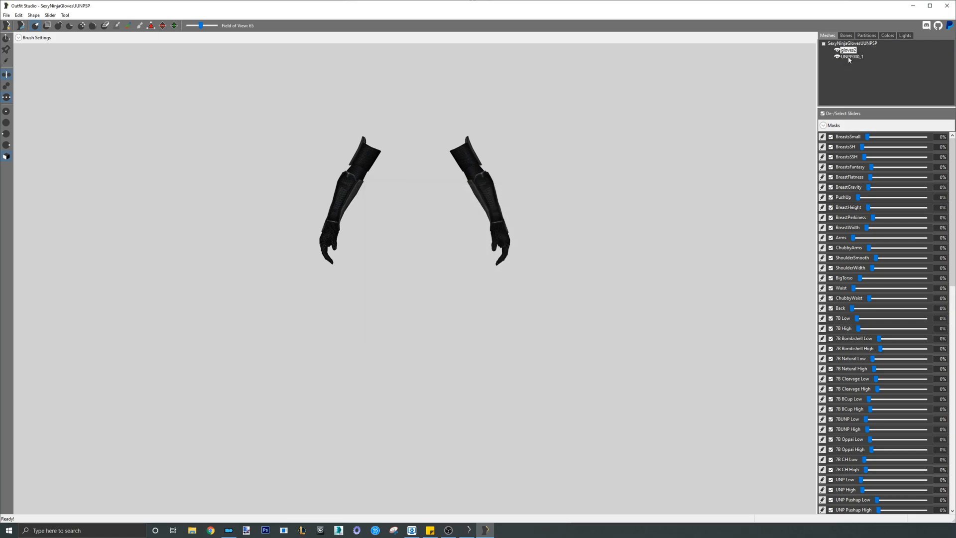
left_click(851, 55)
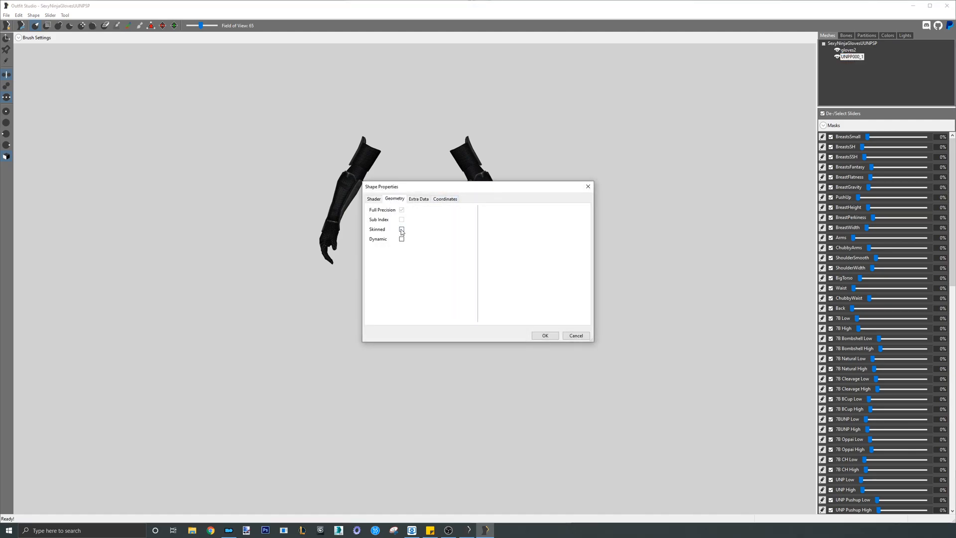
left_click(543, 335)
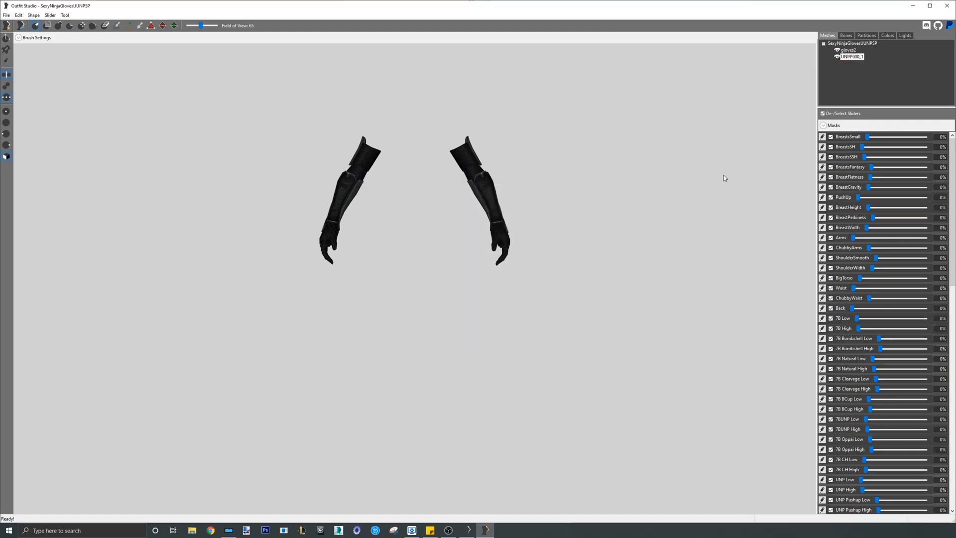
left_click(849, 50)
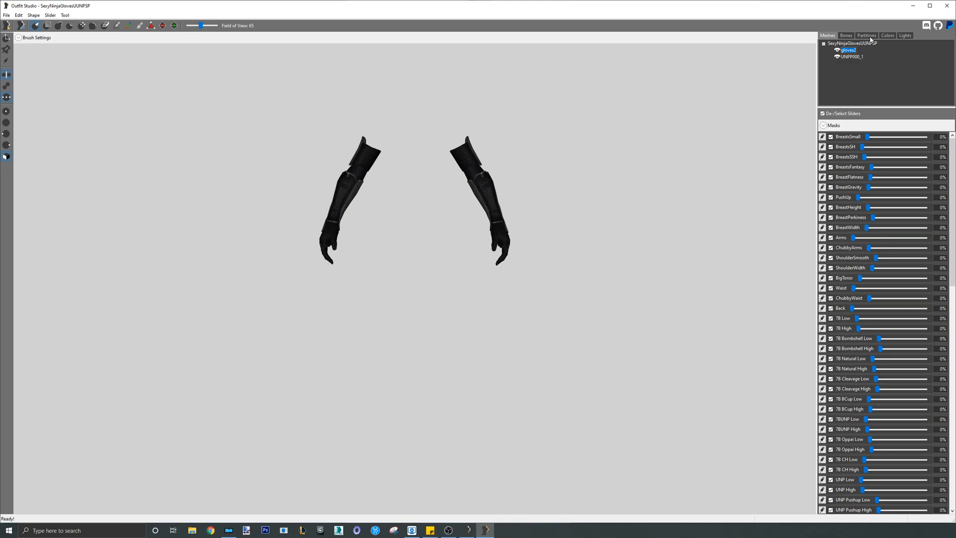
left_click(865, 35)
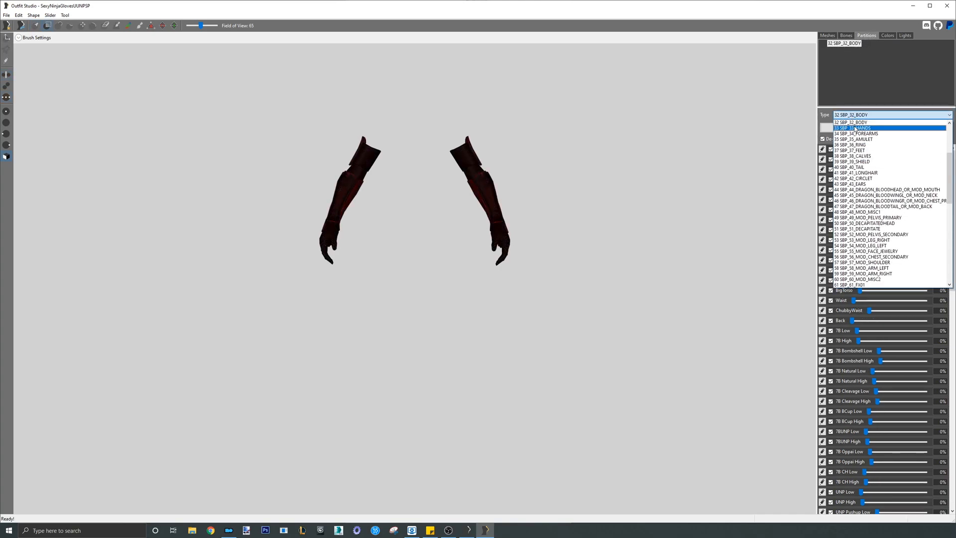
left_click(856, 127)
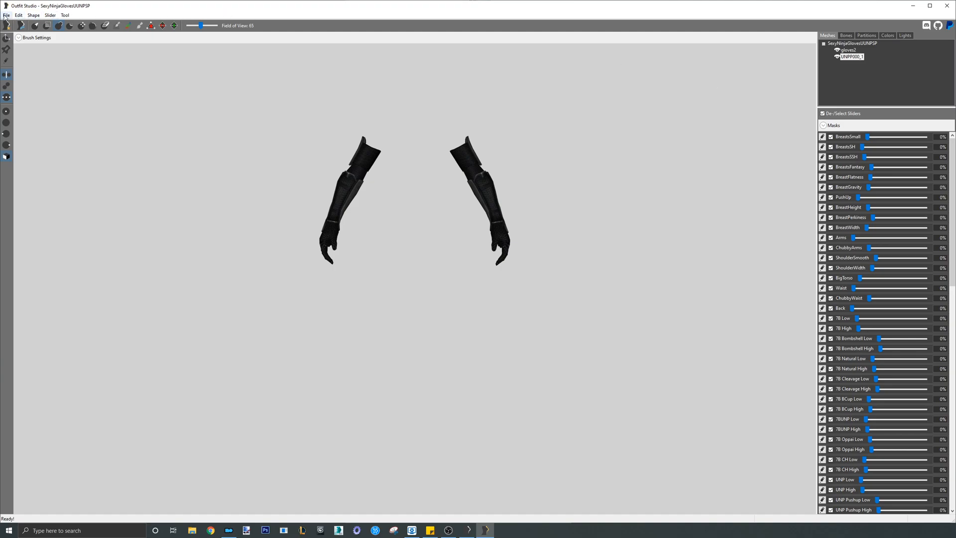
Load the CBBE Hands template as the reference body under the gloves
left_click(6, 15)
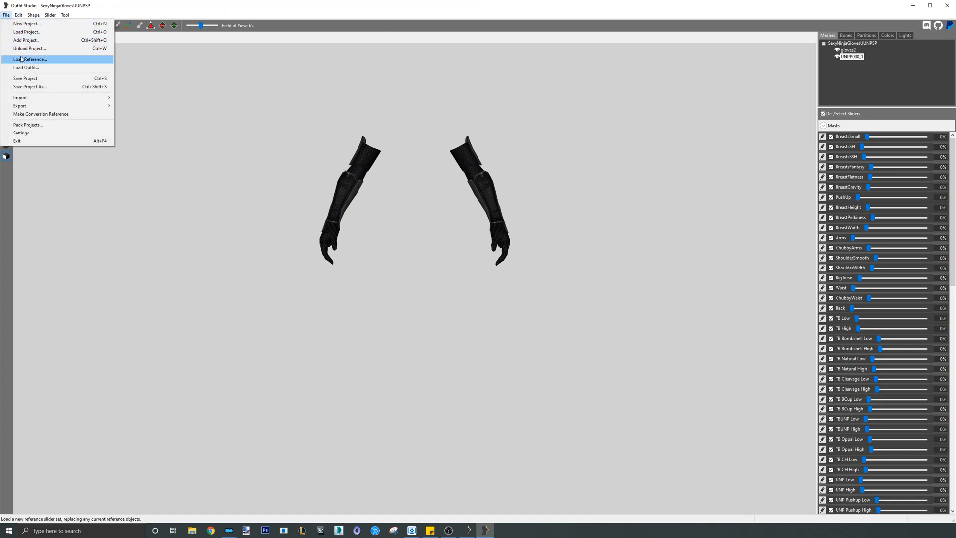
left_click(31, 59)
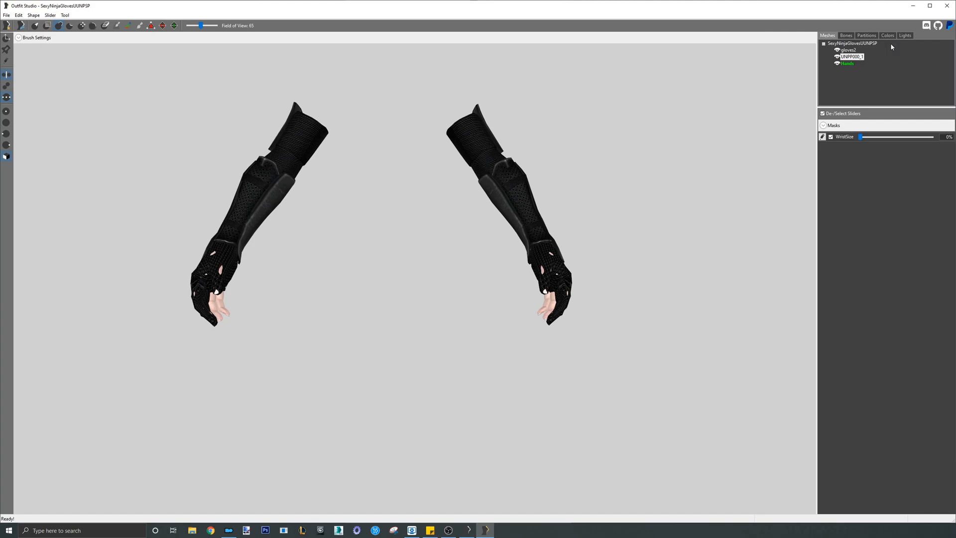
left_click(850, 55)
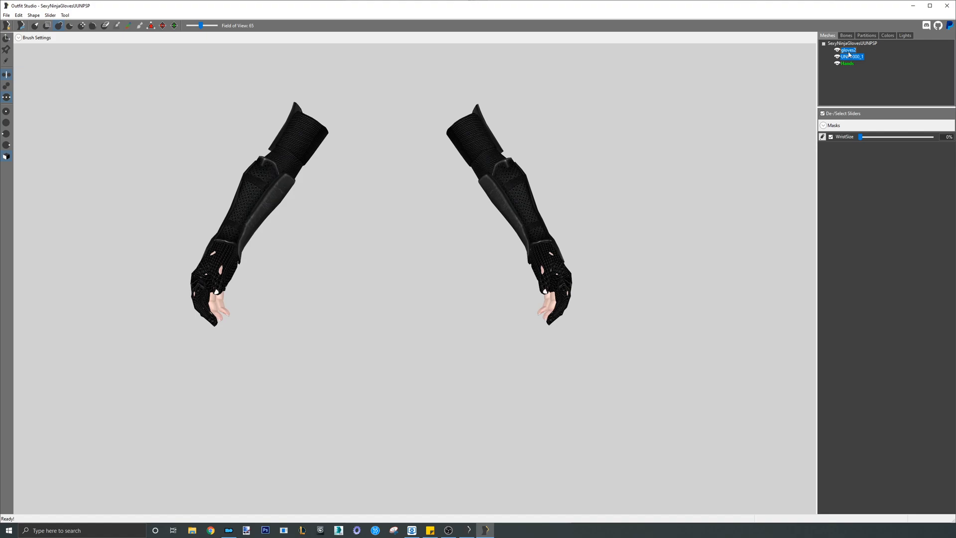
right_click(847, 56)
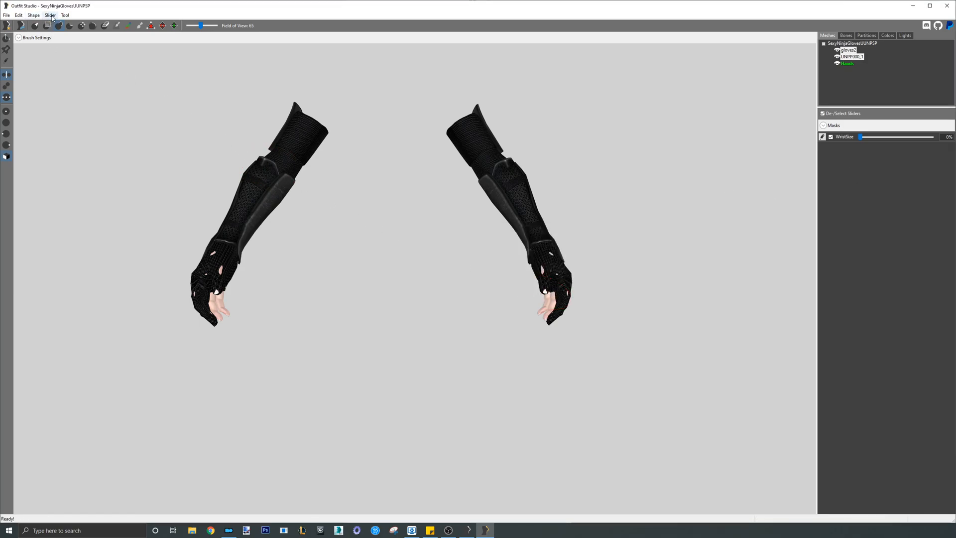
Conform all glove meshes to the CBBE hands reference with default settings
left_click(58, 25)
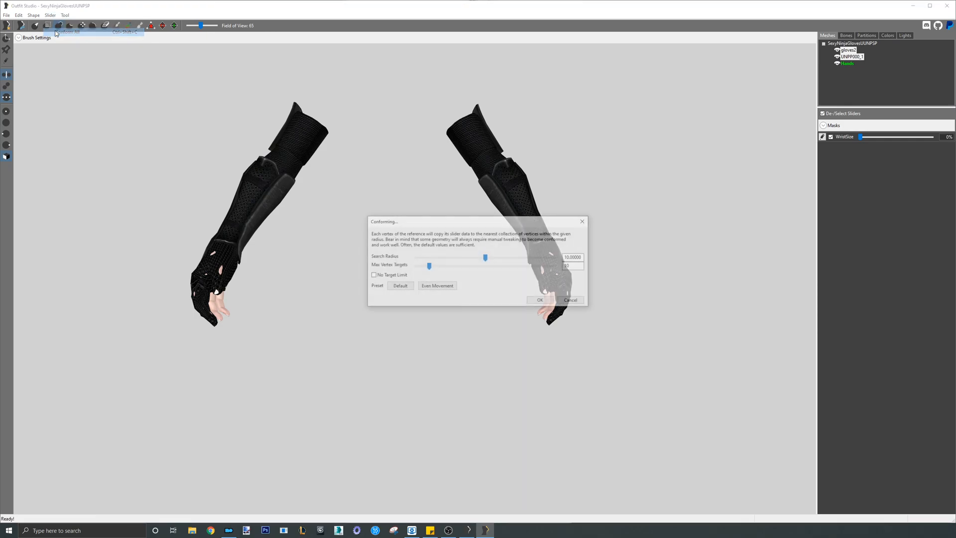
left_click(539, 300)
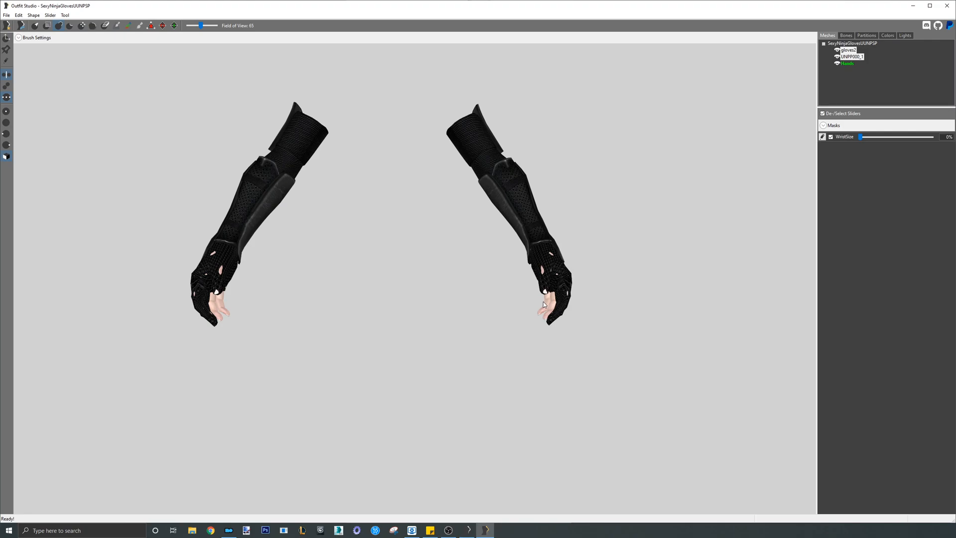
left_click(846, 64)
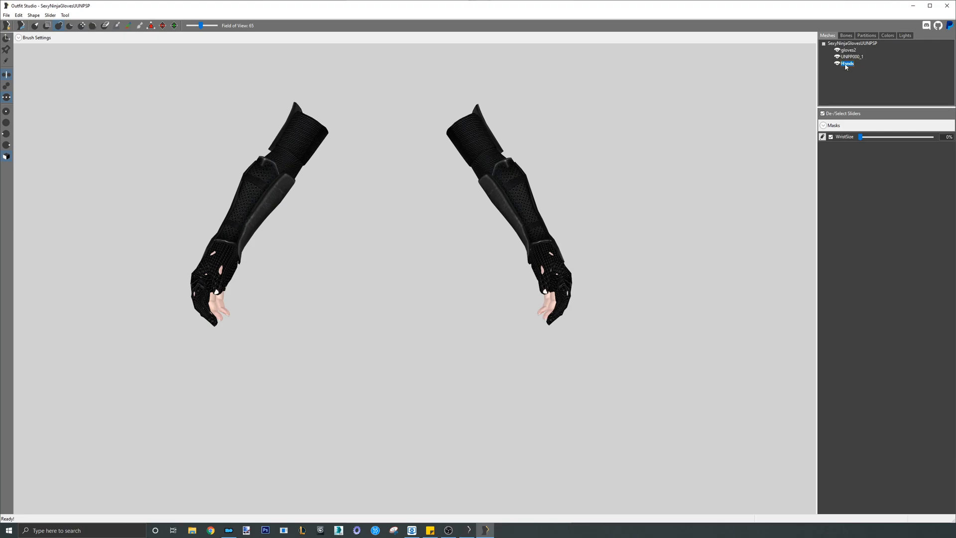
right_click(846, 64)
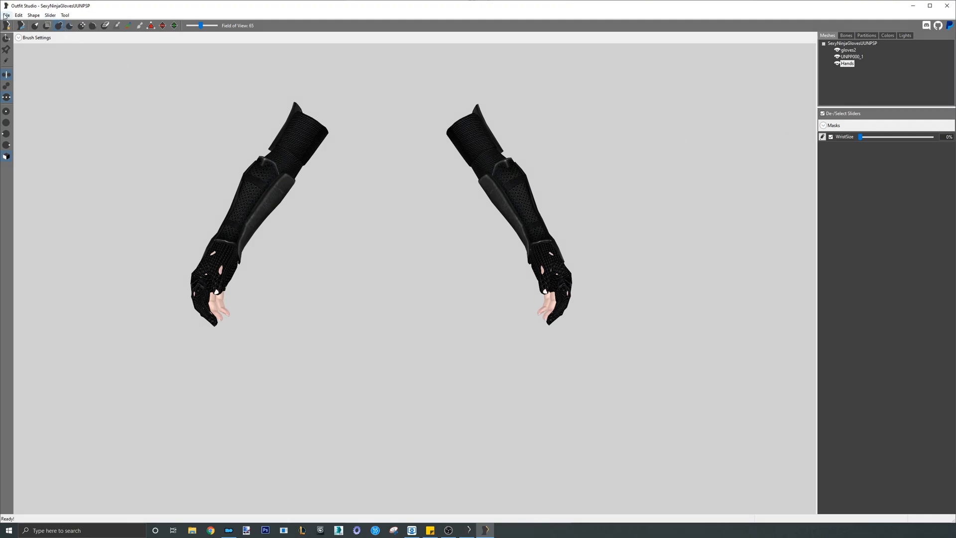
Load CBBE Body Physics as reference with 'Merge new sliders with existing sliders' ticked
left_click(6, 15)
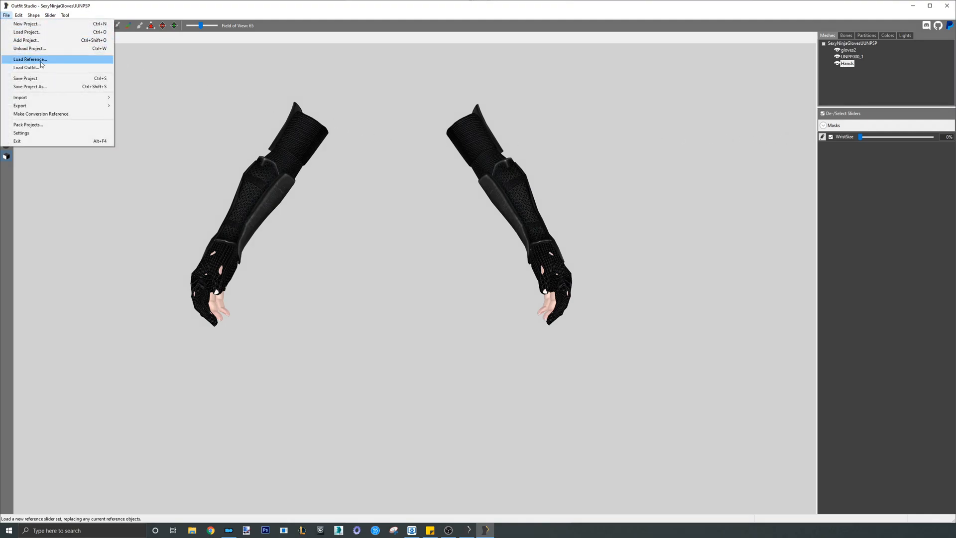
left_click(30, 59)
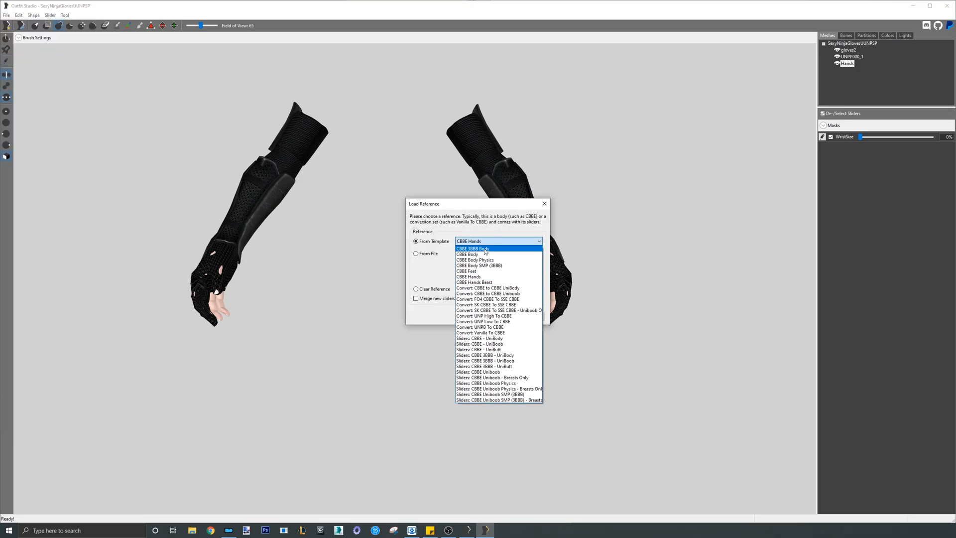
mouse_move(468, 254)
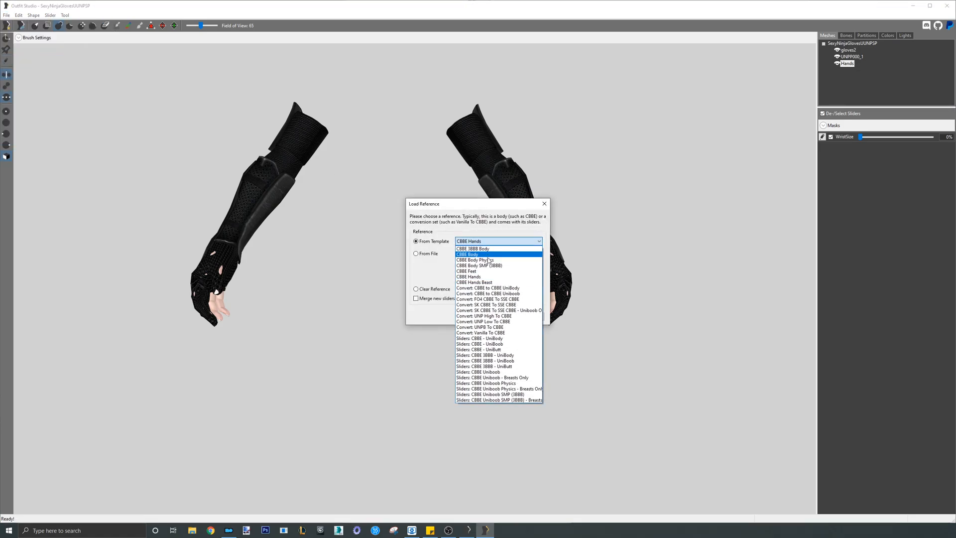
left_click(475, 259)
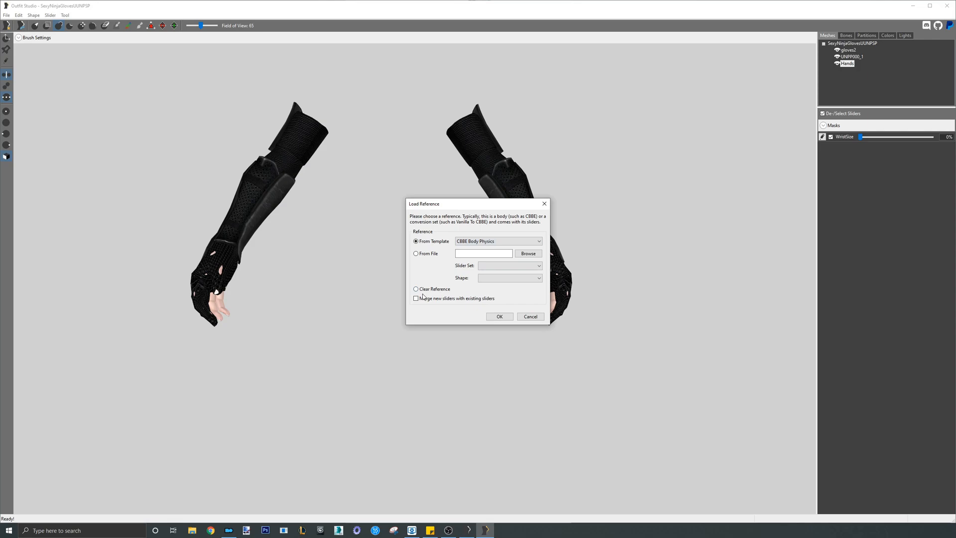
left_click(416, 298)
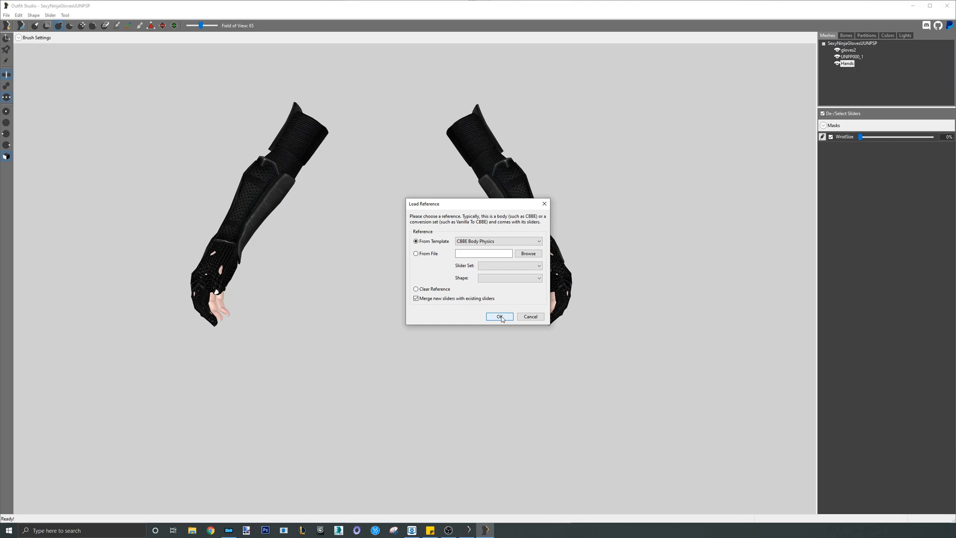
left_click(497, 316)
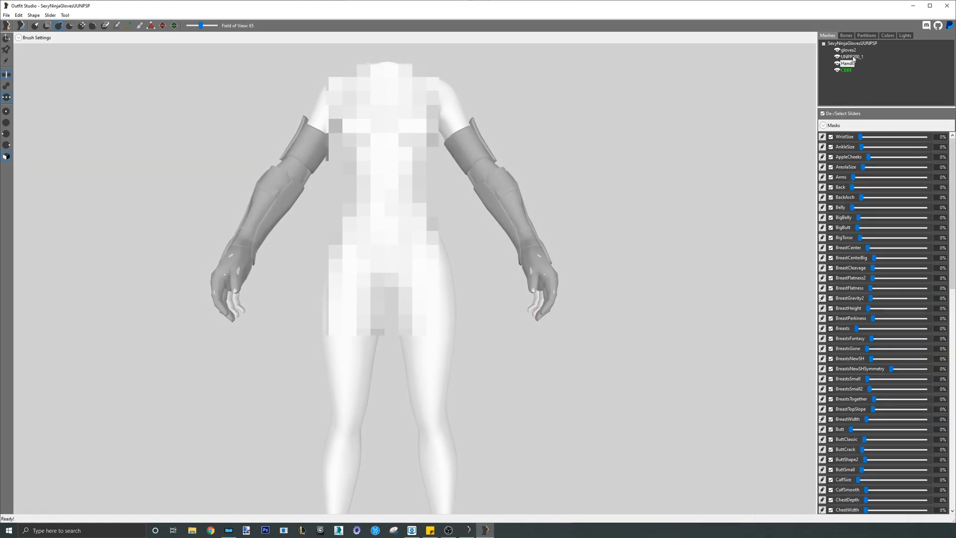
Select the UNPP000_1 and gloves2 shapes for masking the hands and lower forearms
left_click(850, 56)
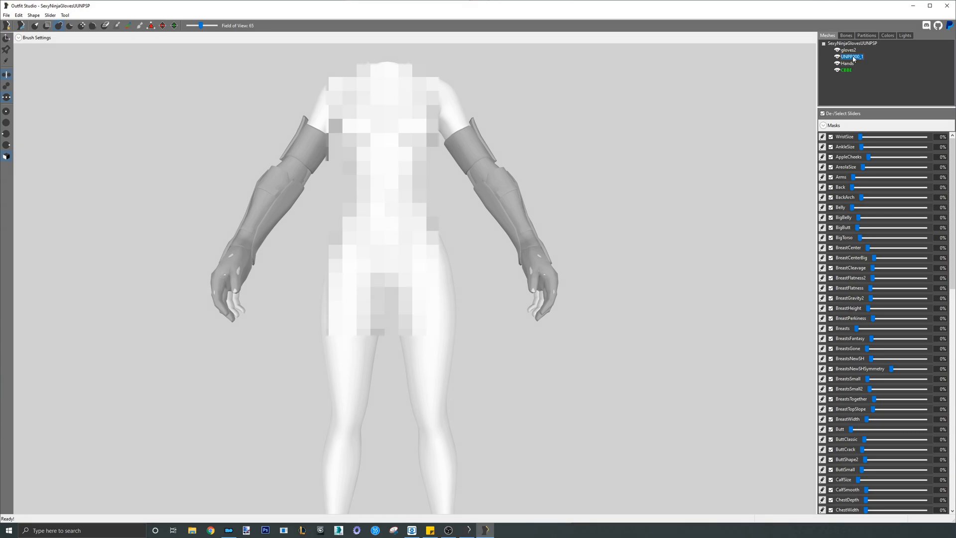
right_click(846, 56)
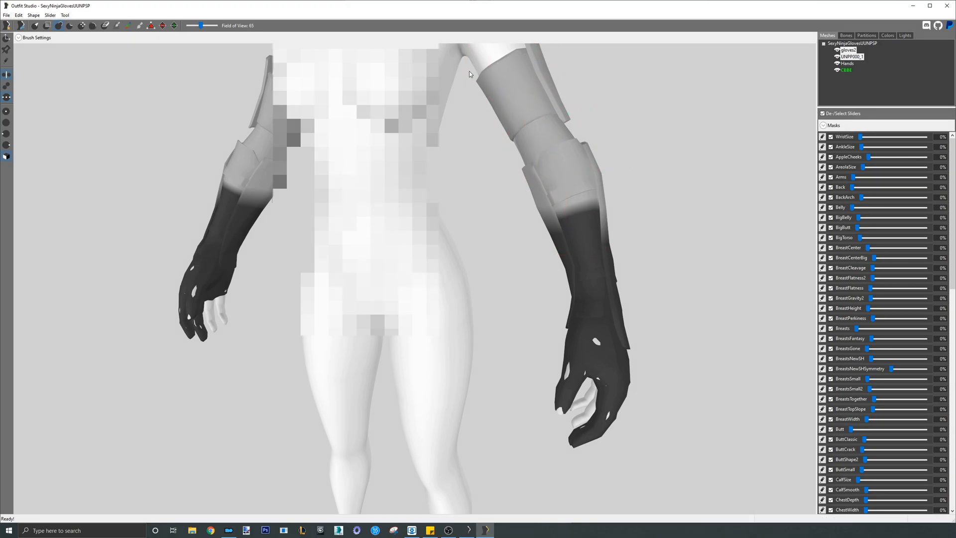
right_click(849, 57)
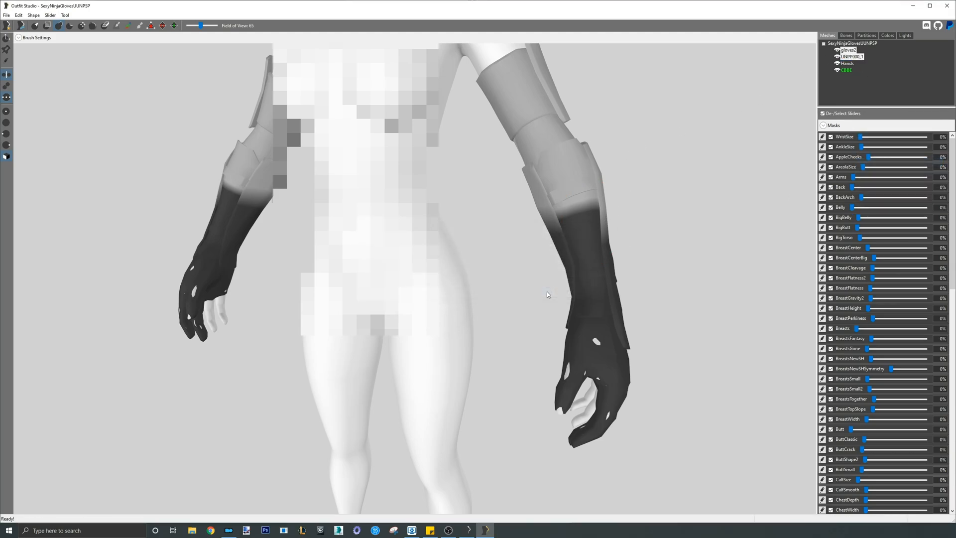
Conform all glove shapes to the body sliders and toggle glove visibility to check the hands
left_click(50, 15)
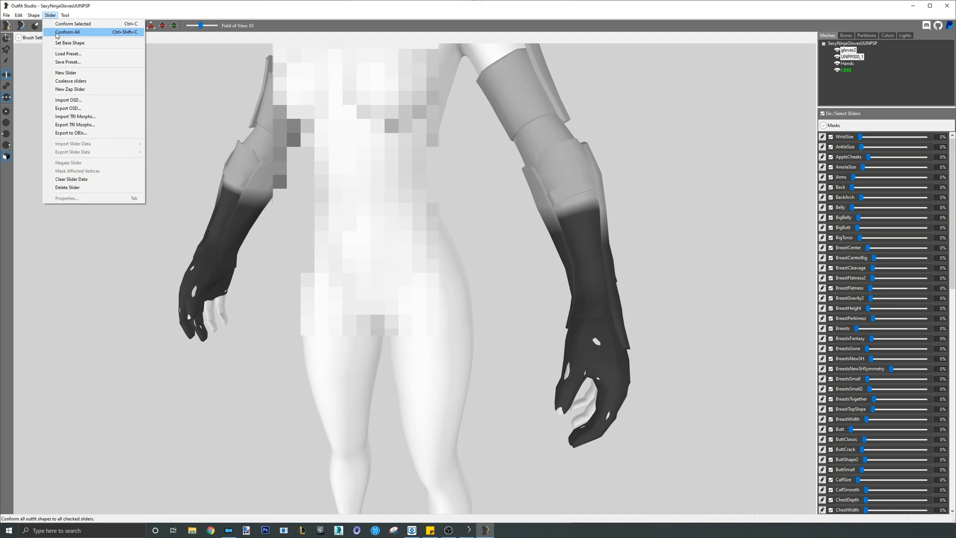
left_click(68, 32)
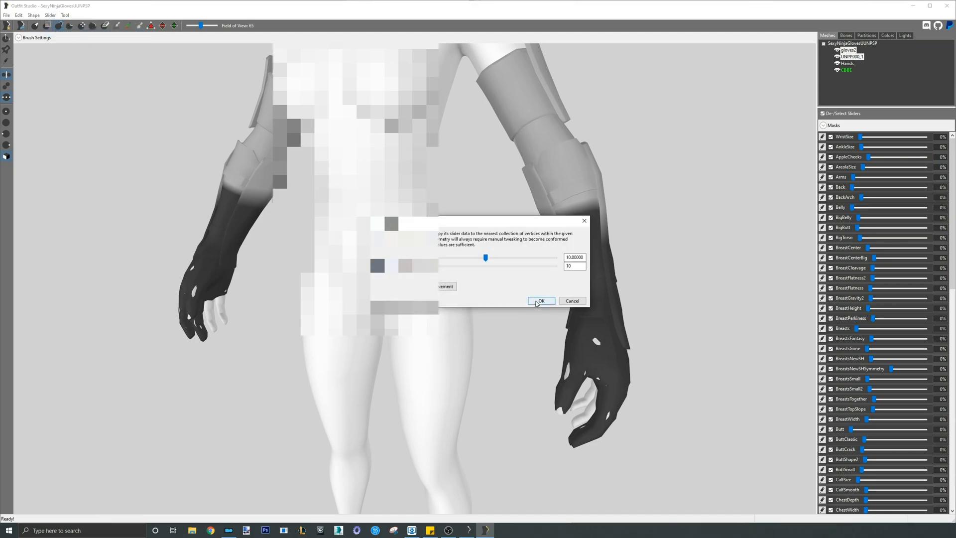
left_click(540, 301)
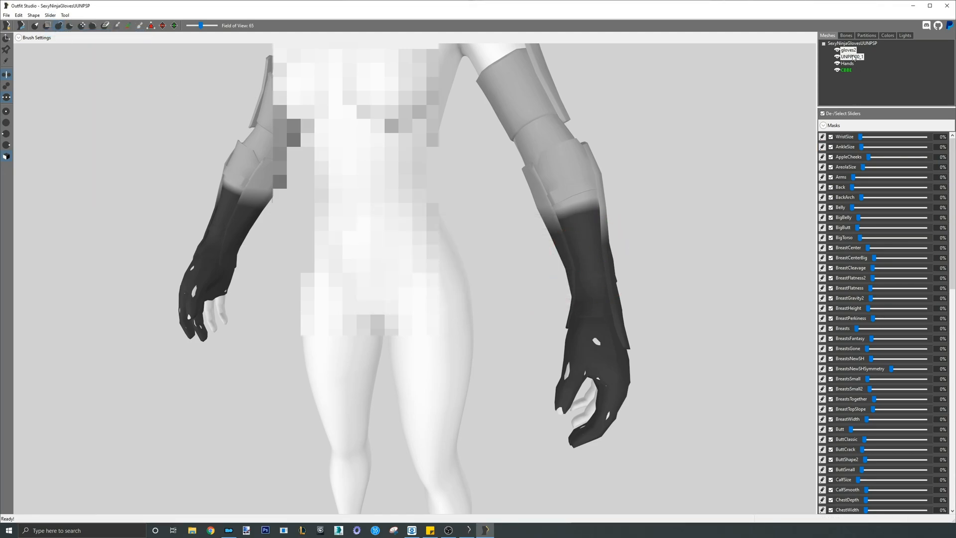
left_click(851, 56)
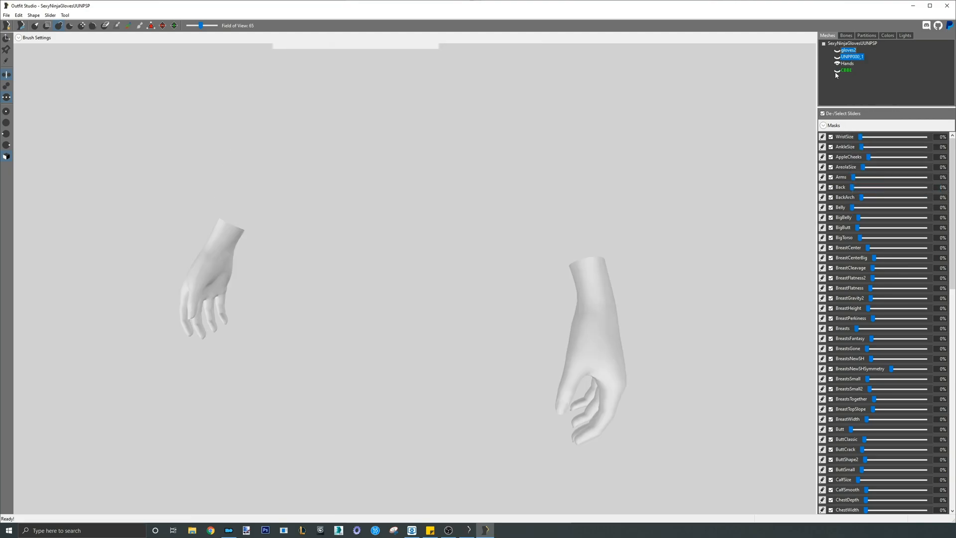
left_click(837, 50)
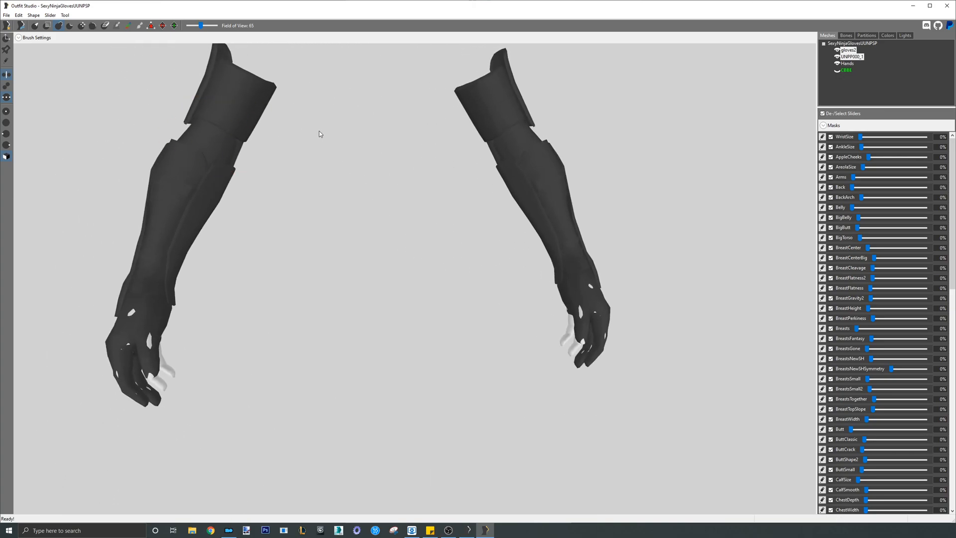
Delete the CBBE reference body shape, leaving the two glove meshes and Hands
left_click(847, 63)
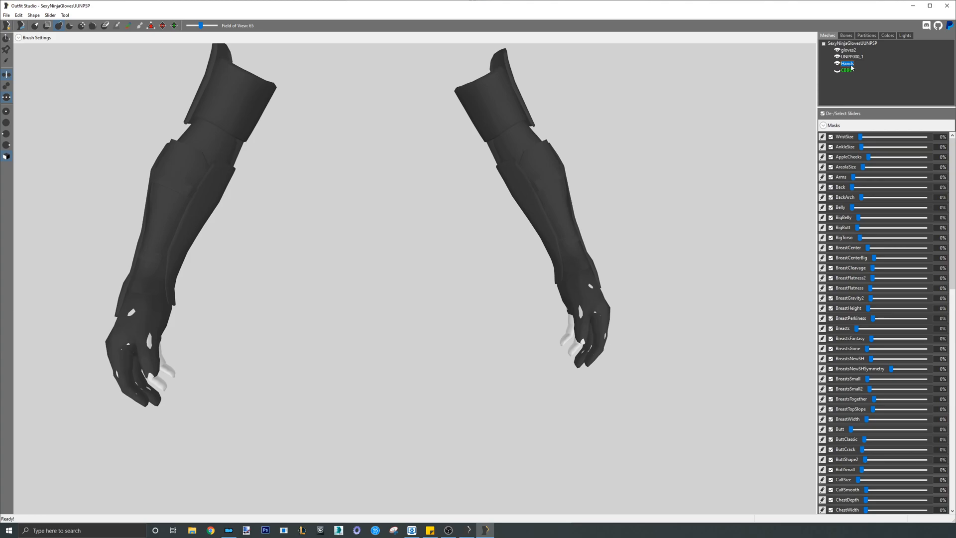
right_click(847, 64)
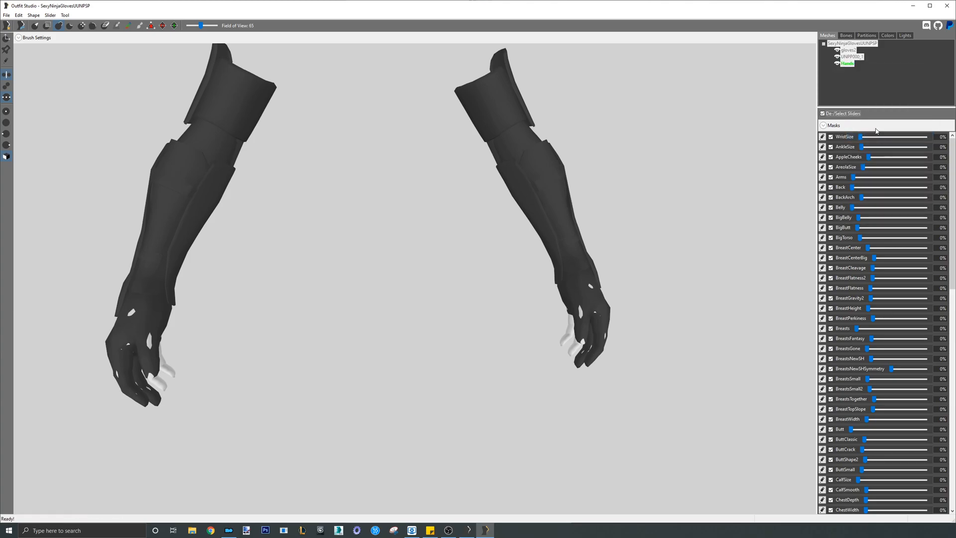
right_click(846, 70)
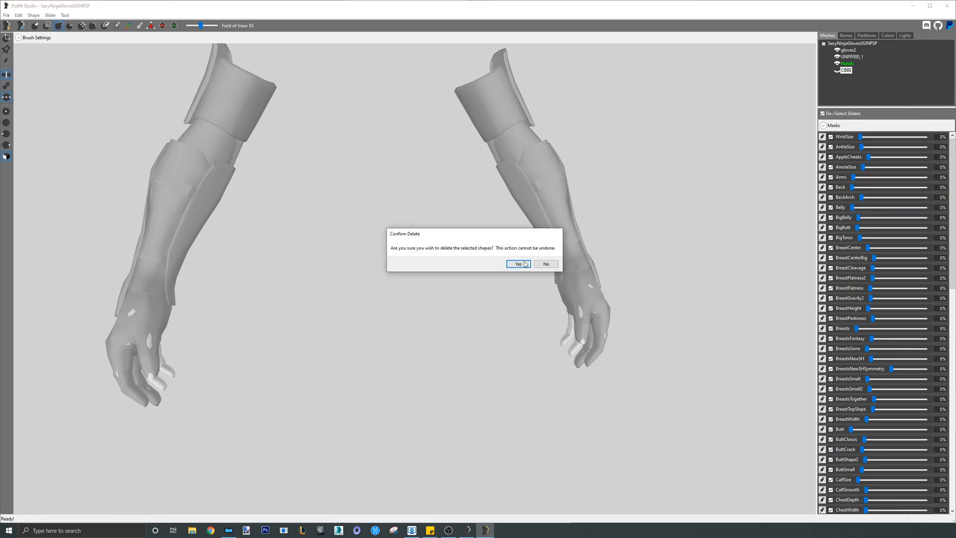
left_click(516, 263)
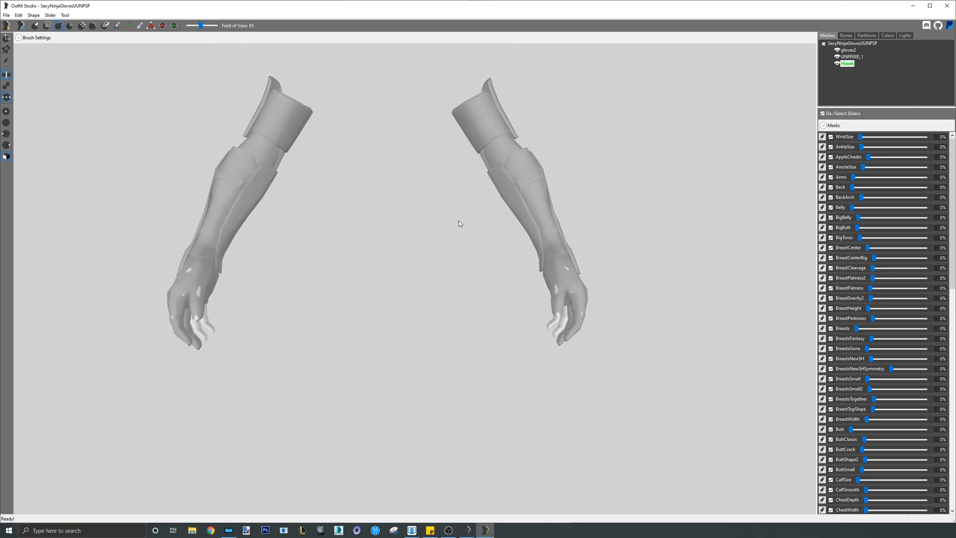
left_click(850, 56)
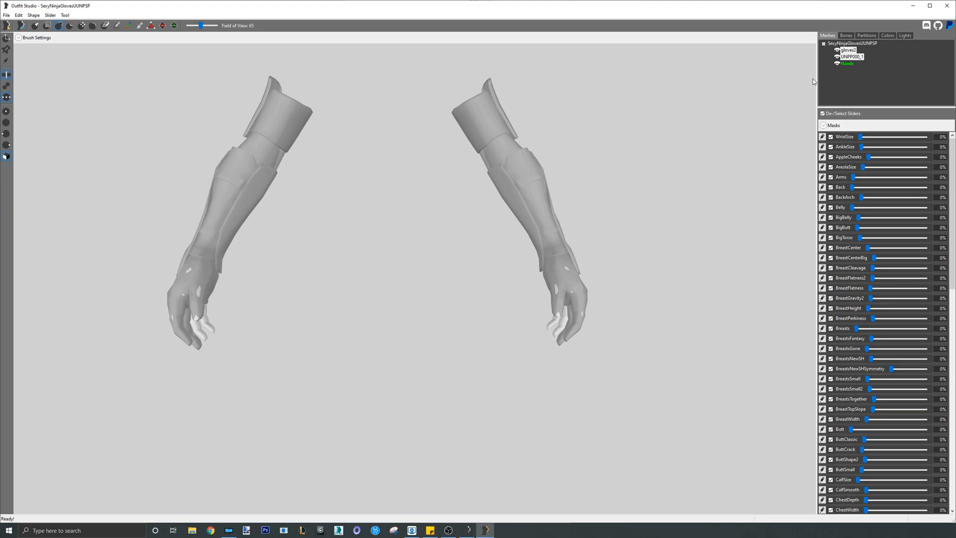
mouse_move(607, 163)
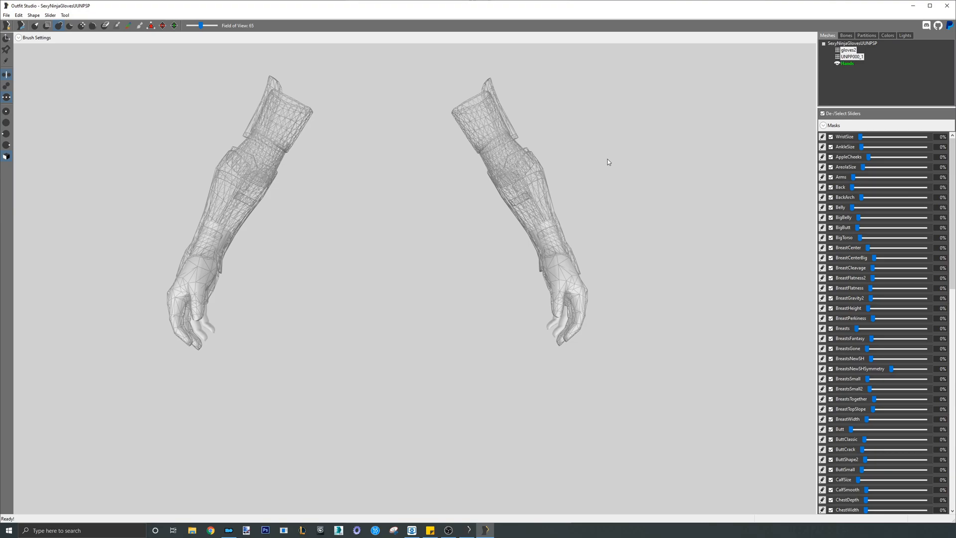
mouse_move(601, 160)
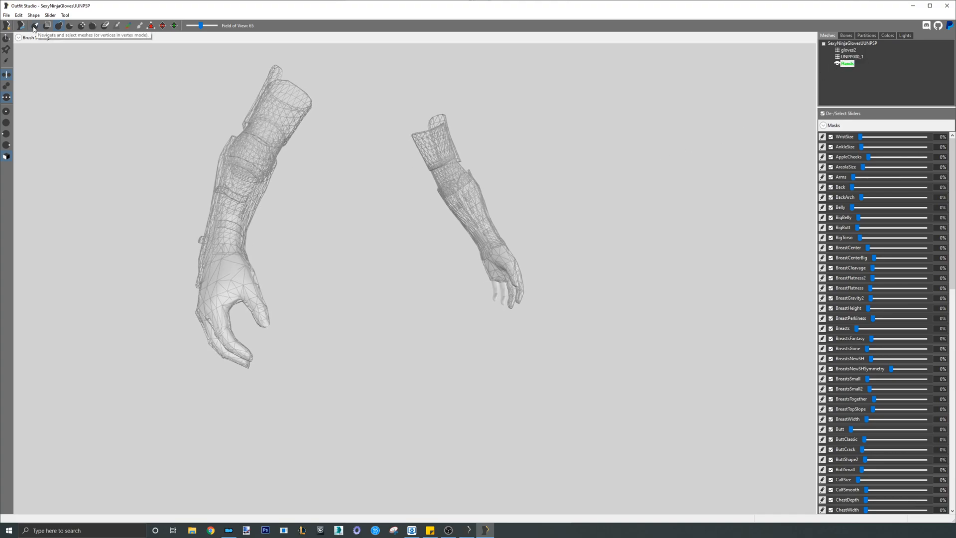
mouse_move(508, 267)
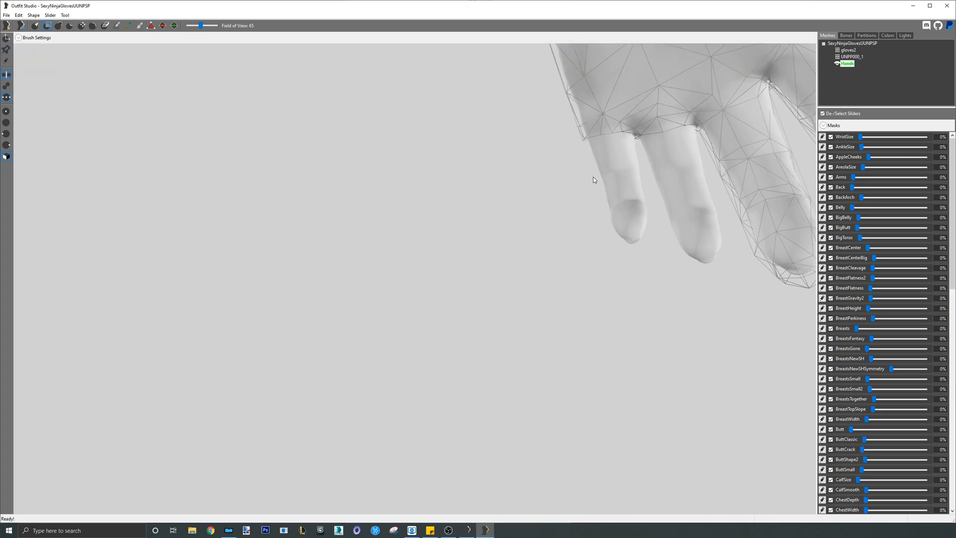
Mask the exposed fingertips of the Hands mesh on both hands with the Mask brush
left_click(547, 160)
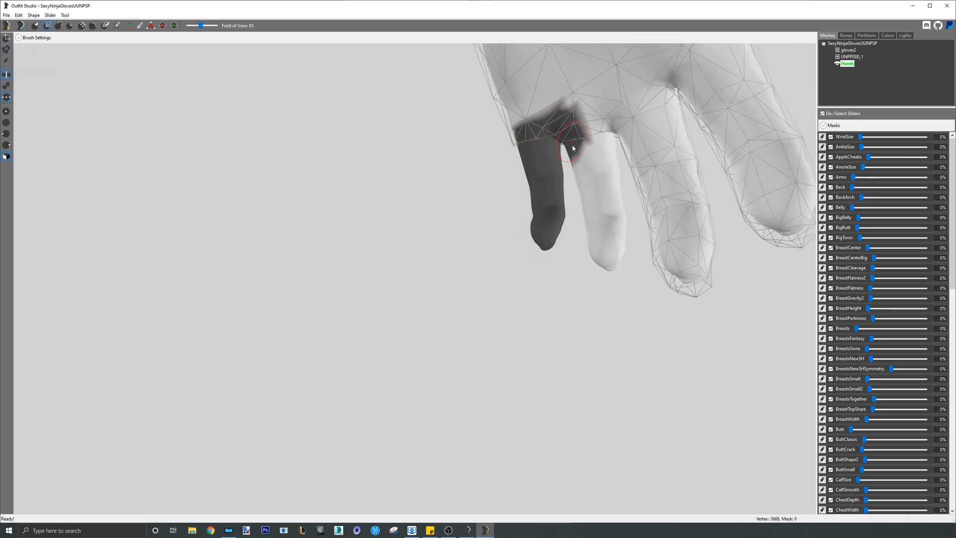
left_click_drag(571, 149, 597, 136)
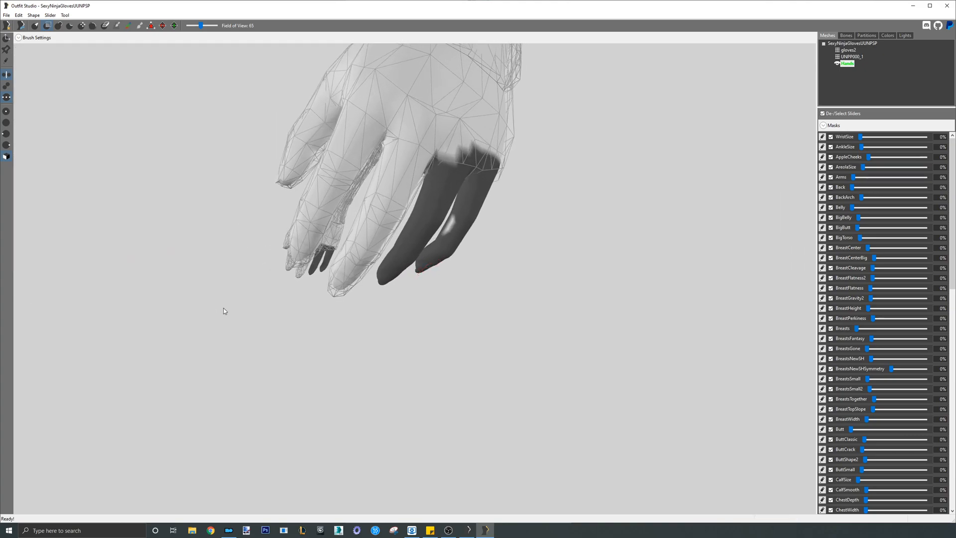
left_click(452, 165)
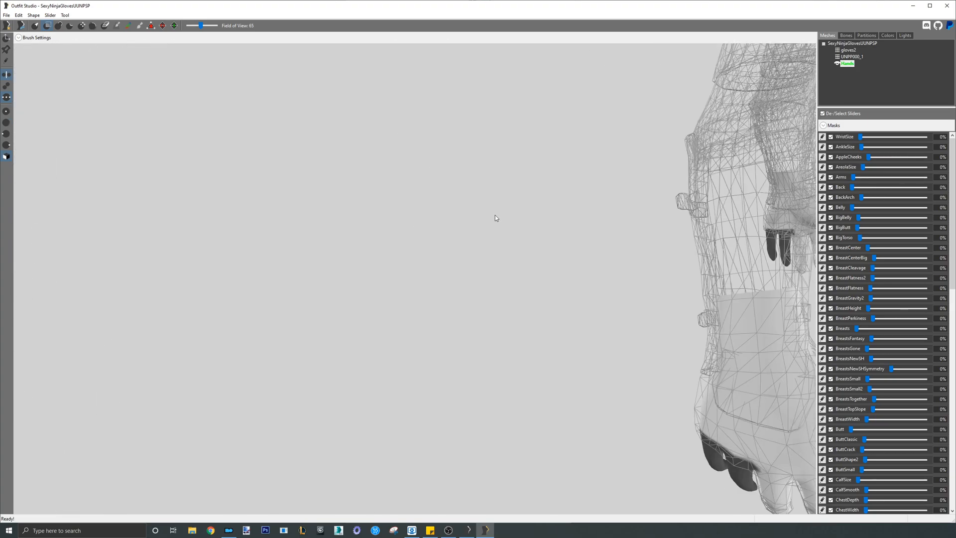
left_click_drag(495, 218, 218, 258)
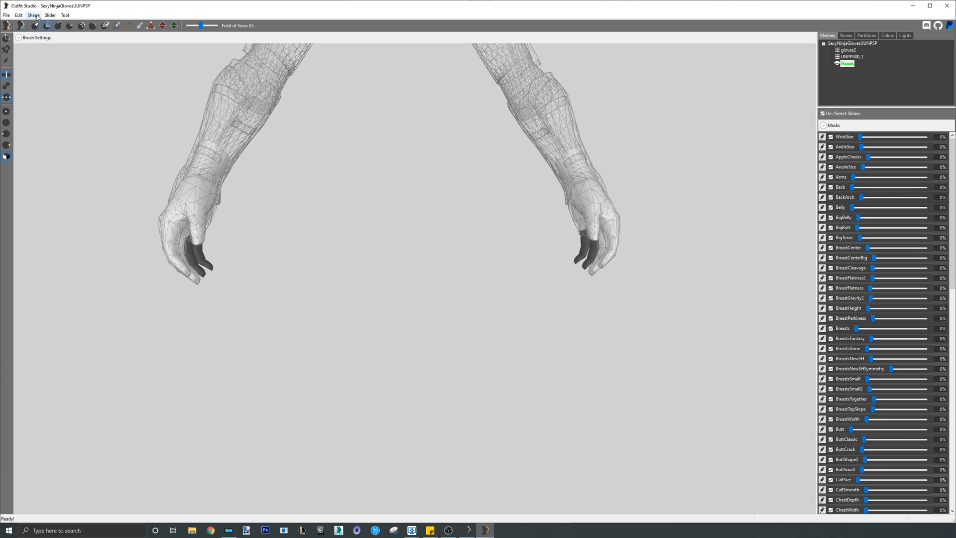
Delete the unmasked hand vertices so only fingertips remain under the textured gloves
left_click(34, 15)
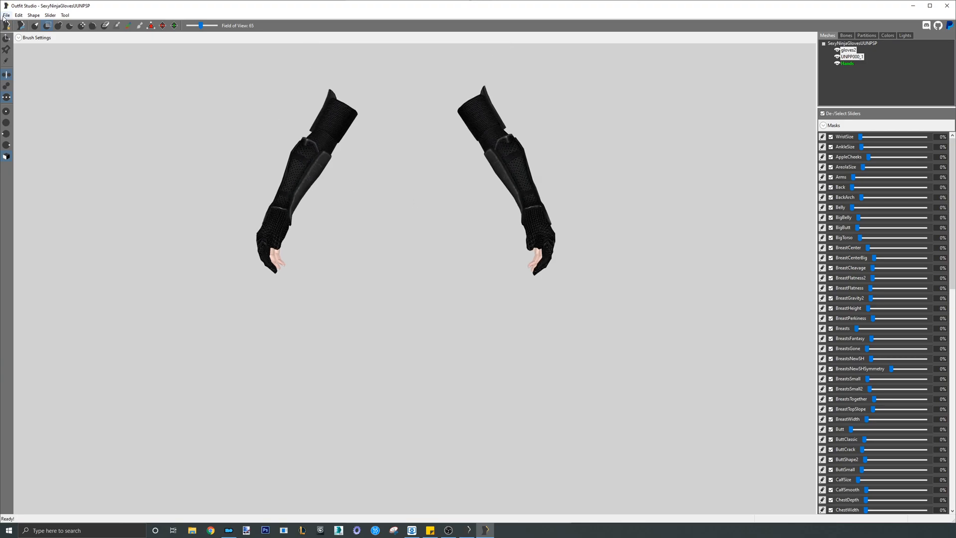
Save the project as 'Sexy Ninja Gloves' and start reloading it from the slider set
left_click(6, 15)
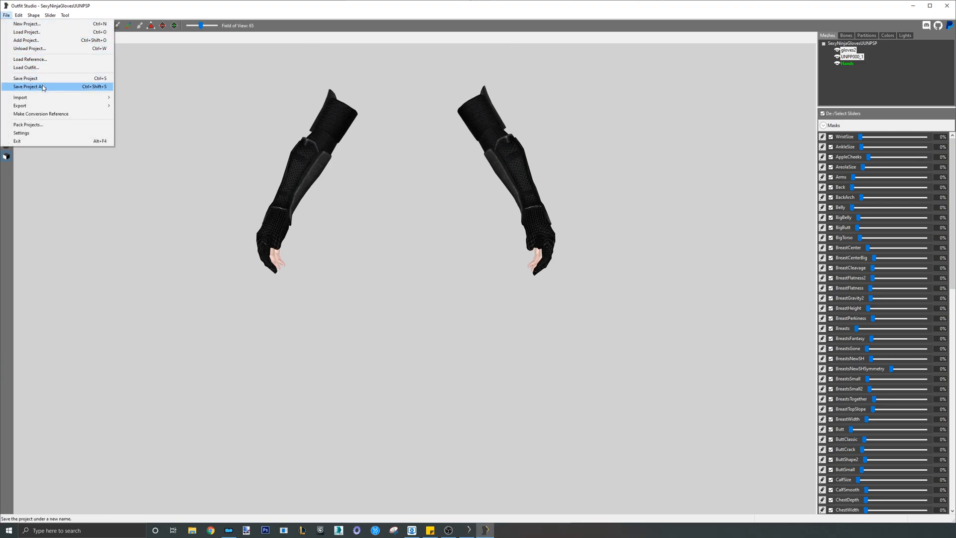
left_click(29, 85)
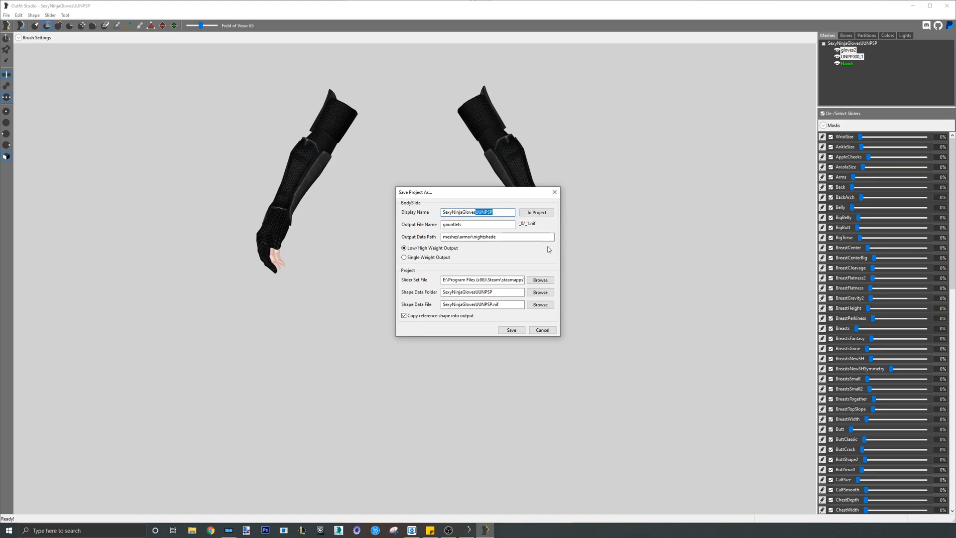
type("Sexy Ninja Glov")
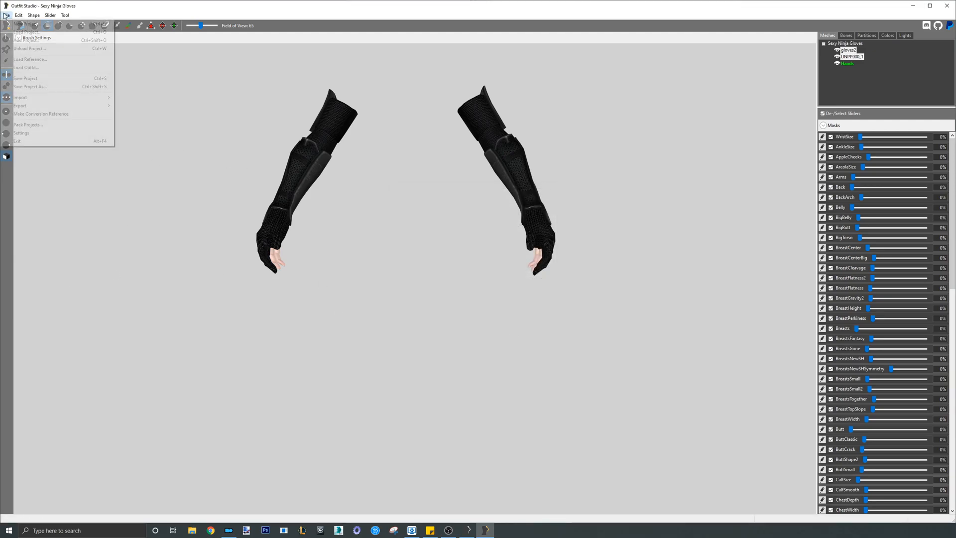
left_click(28, 32)
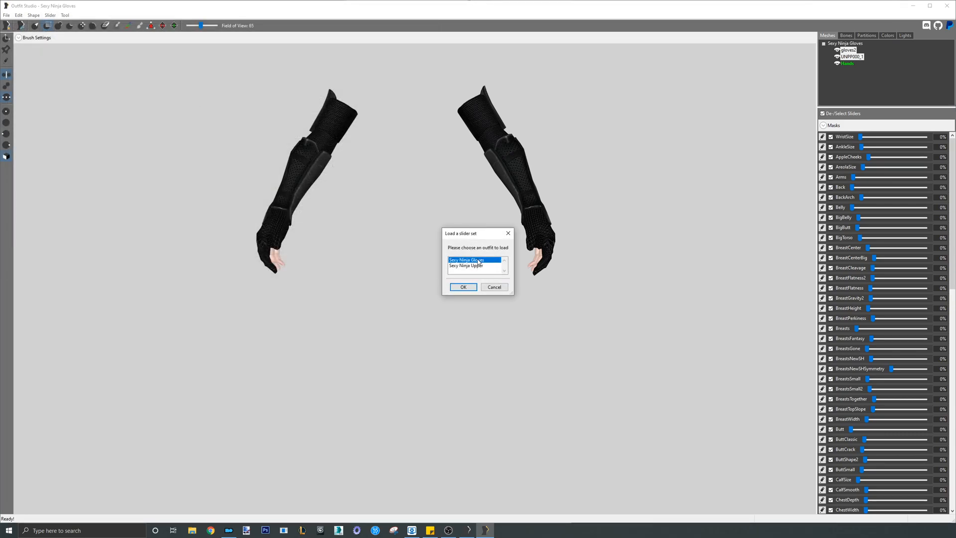
Load the Sexy Ninja Gloves outfit, then load the SexyNinjaBootsUUNPSP slider set project
left_click(462, 287)
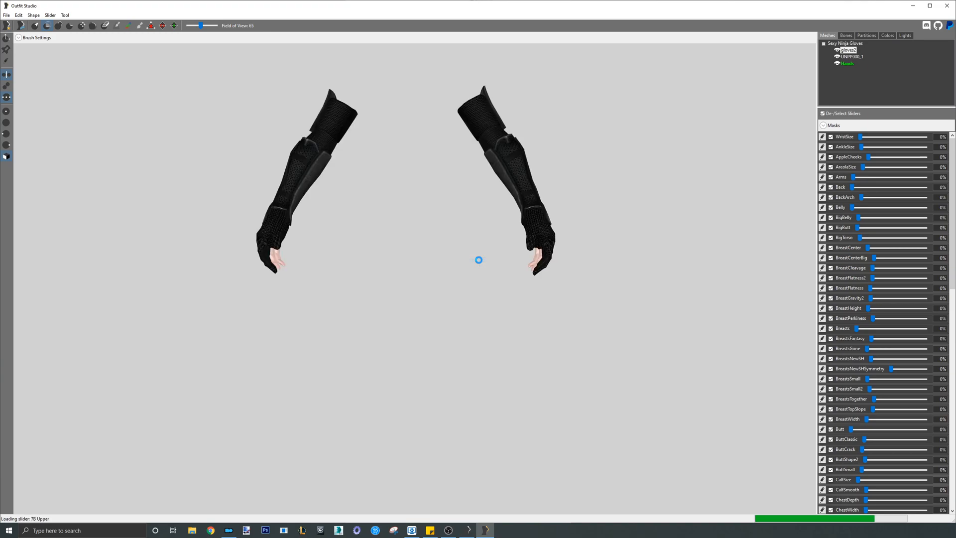
left_click(6, 15)
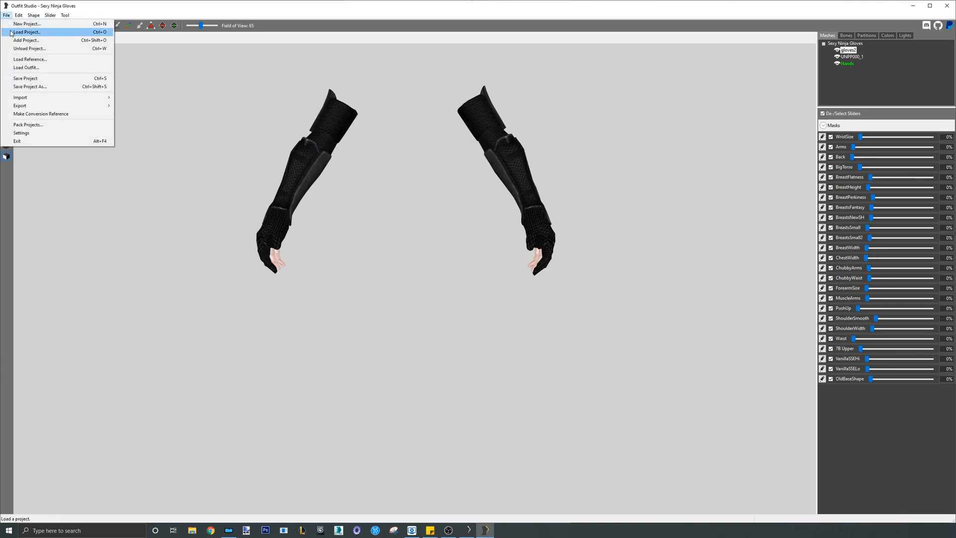
left_click(26, 32)
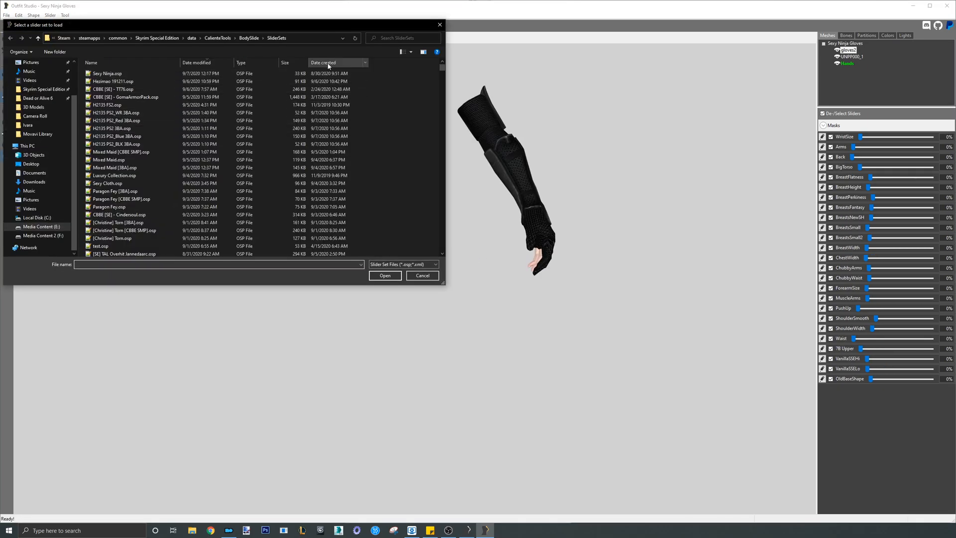
left_click(322, 62)
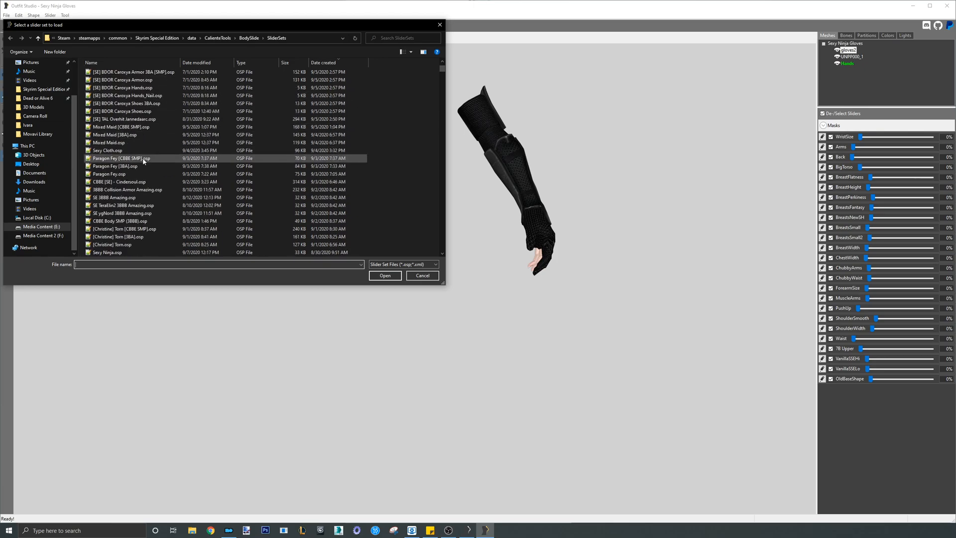
scroll("down", 3)
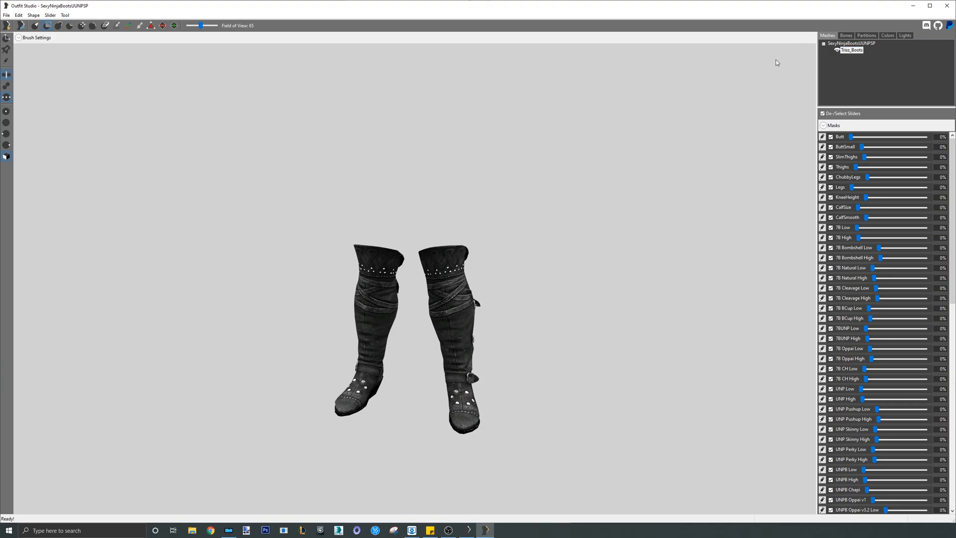
Review the Sexy_Boots shape properties and cancel without changes
left_click(19, 15)
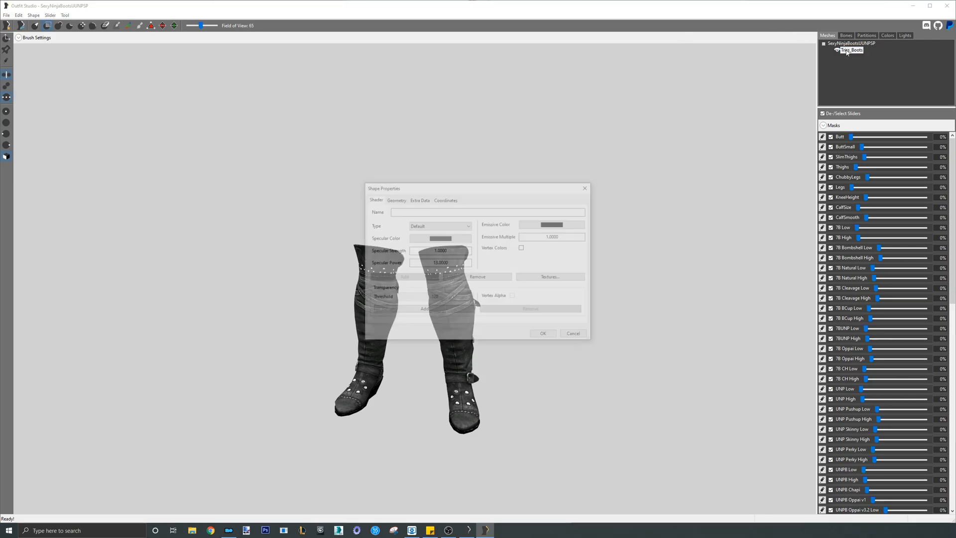
left_click(396, 199)
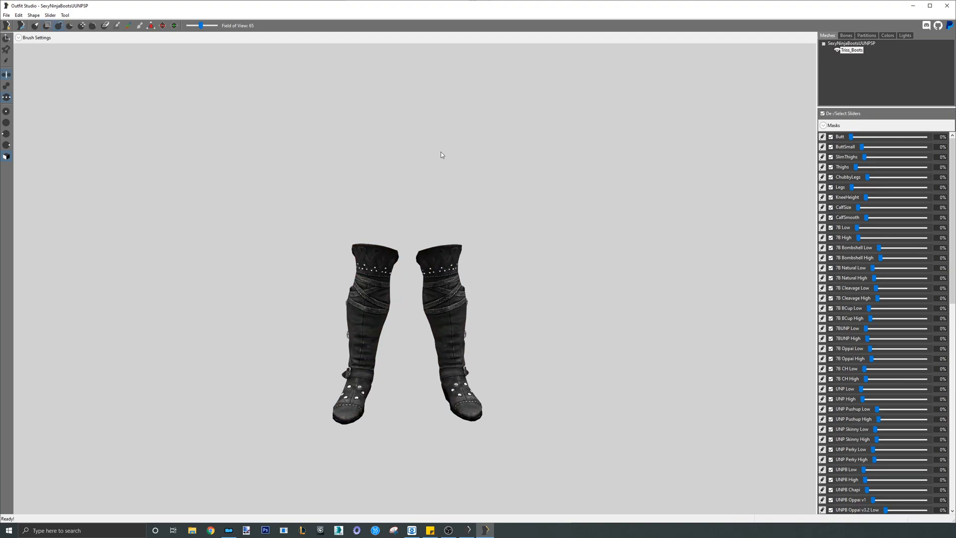
left_click(6, 15)
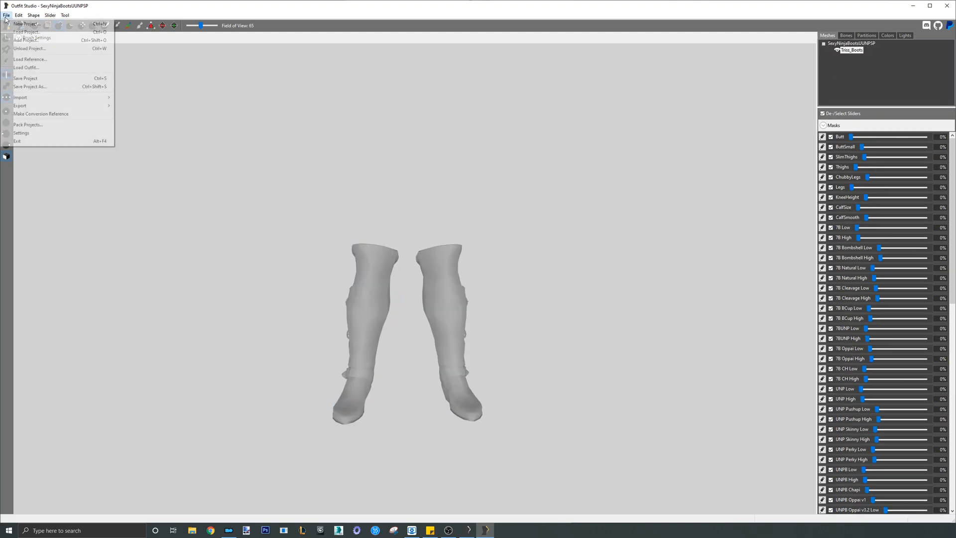
Load the Convert SK CBBE To SSE CBBE reference, conform the boots, and set the slider to 100%
left_click(30, 59)
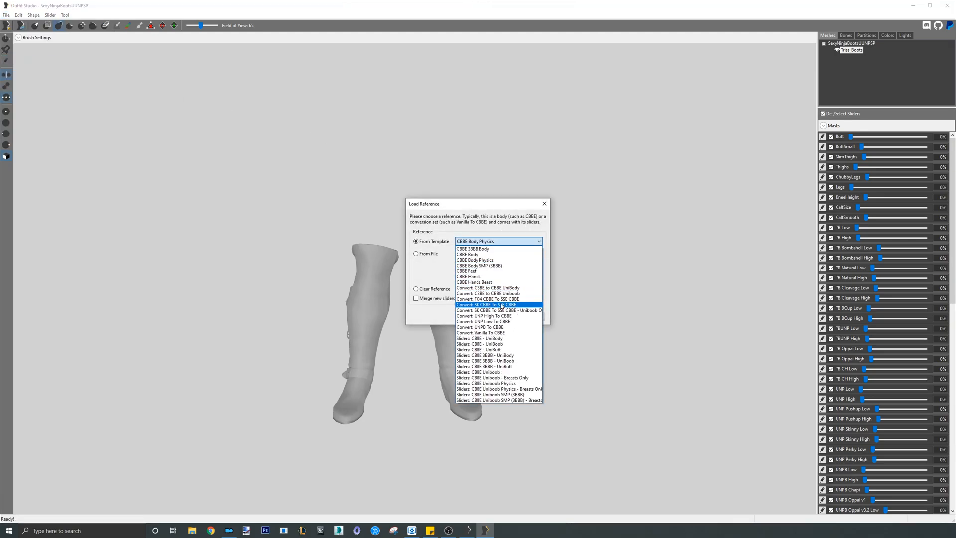
left_click(488, 305)
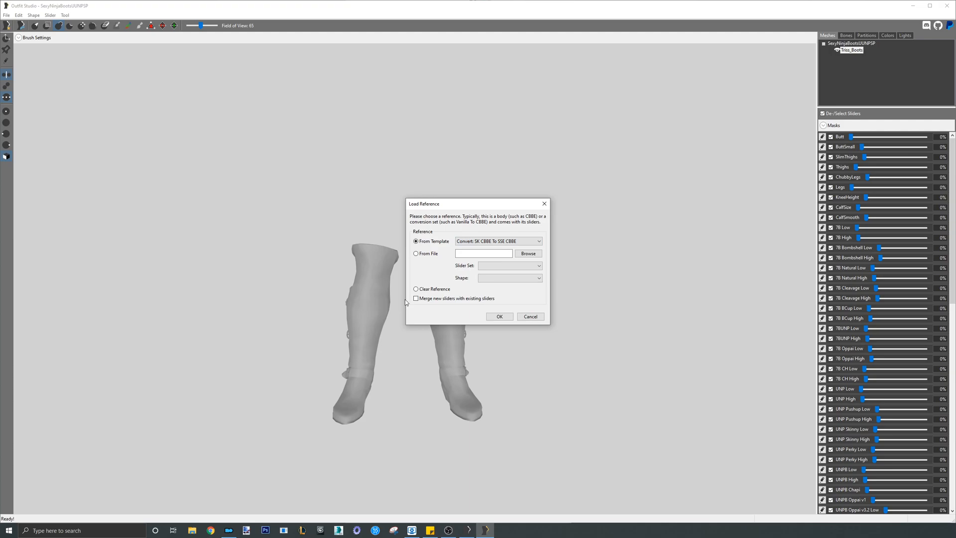
left_click(498, 317)
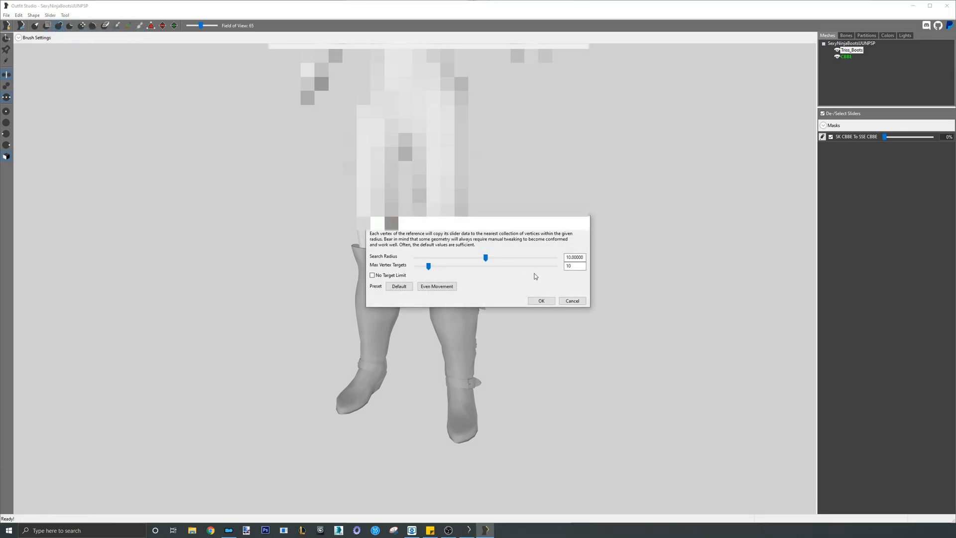
left_click(539, 300)
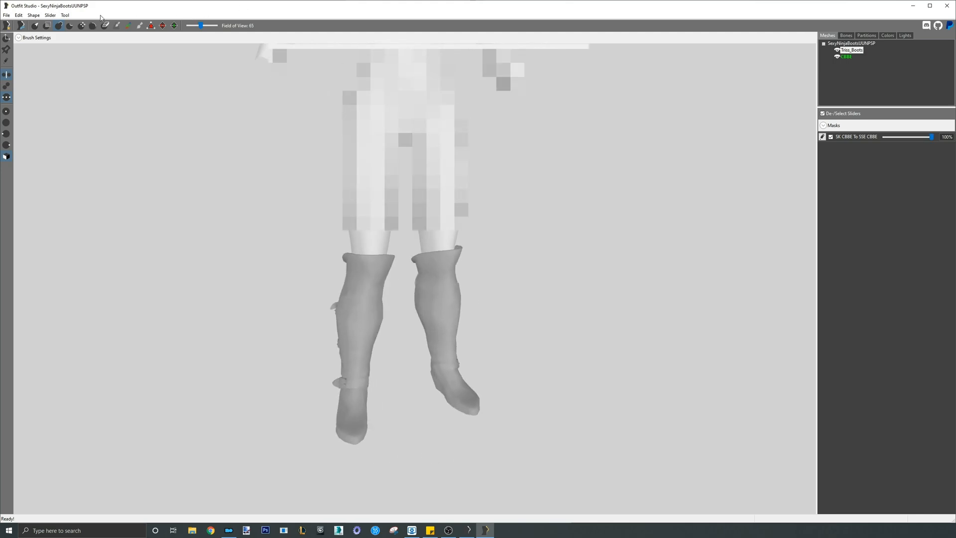
left_click_drag(931, 136, 884, 136)
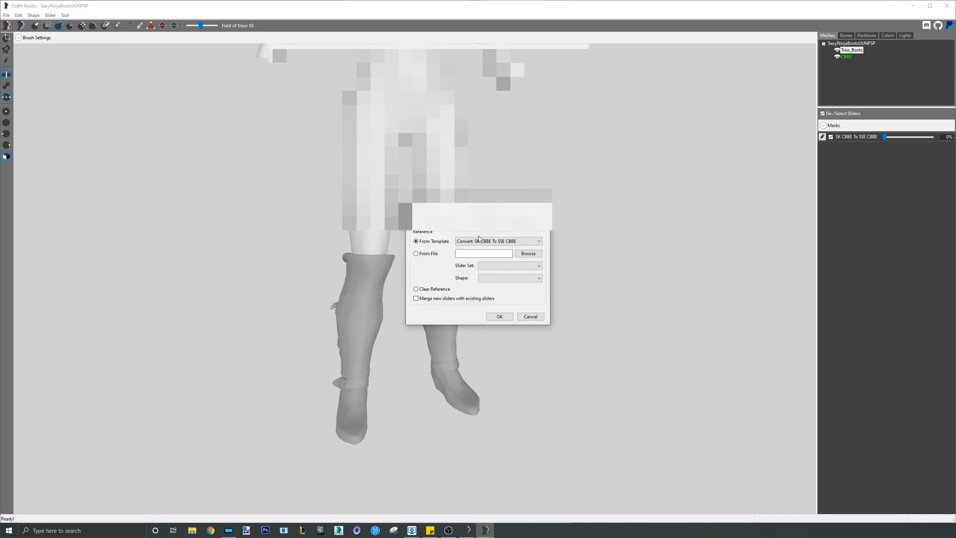
Load the CBBE Feet reference under the boots and bring up Conform for Sexy_Boots
left_click(498, 241)
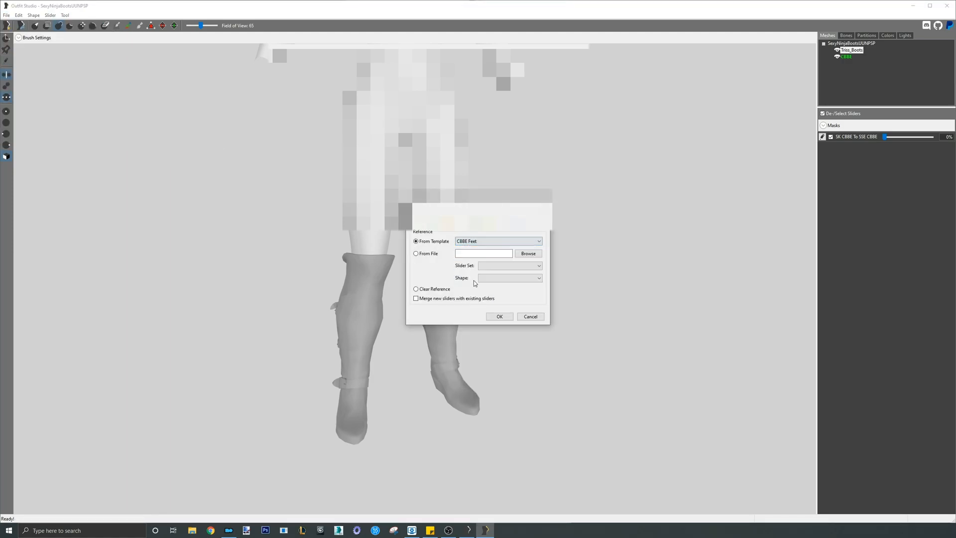
left_click(499, 317)
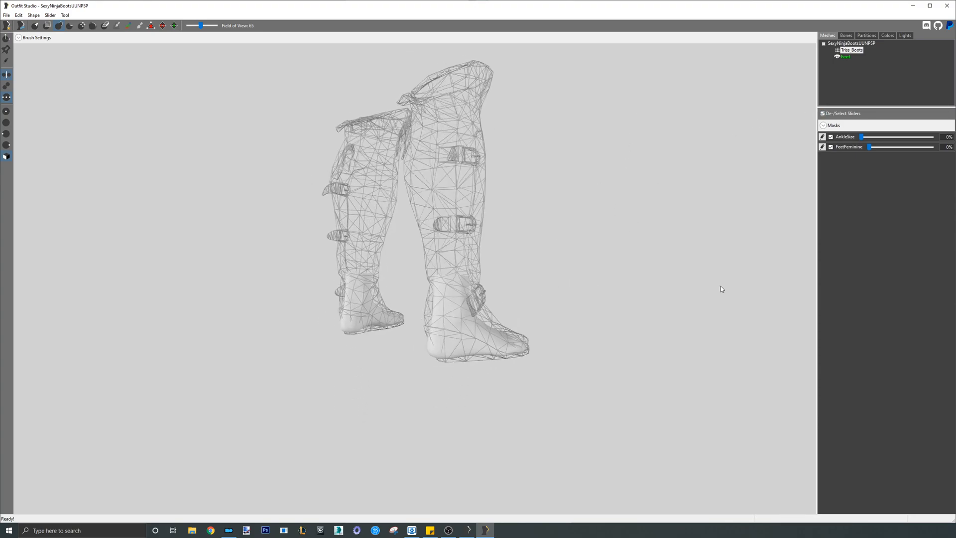
left_click_drag(721, 289, 623, 283)
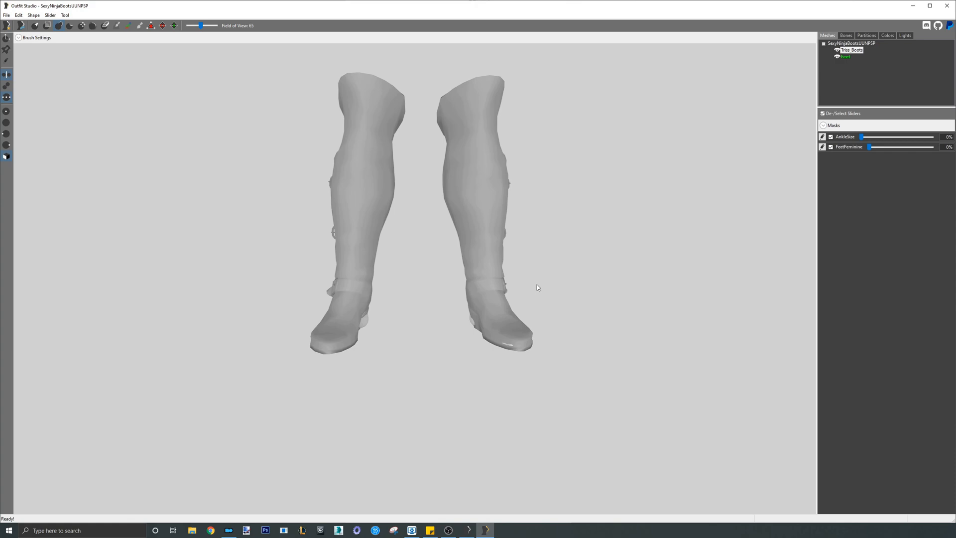
right_click(851, 50)
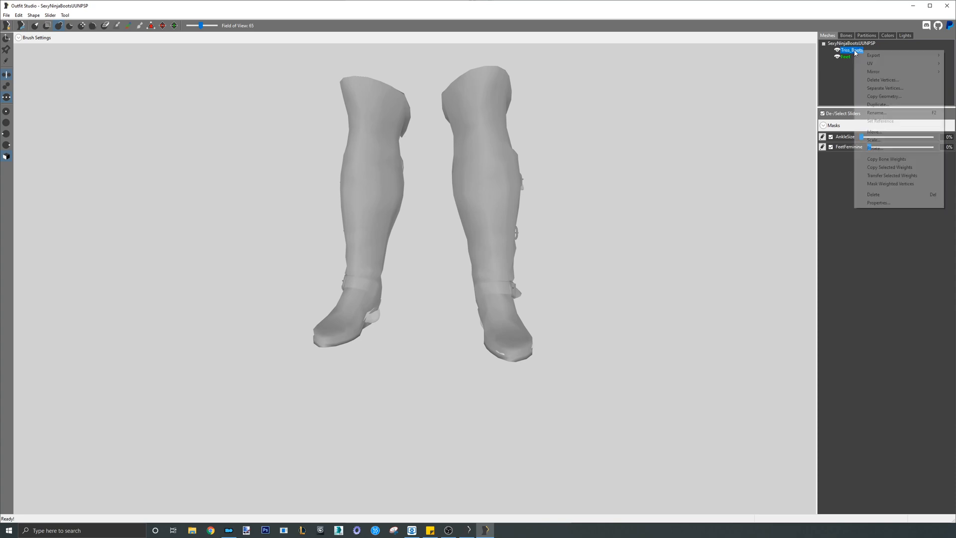
left_click(886, 159)
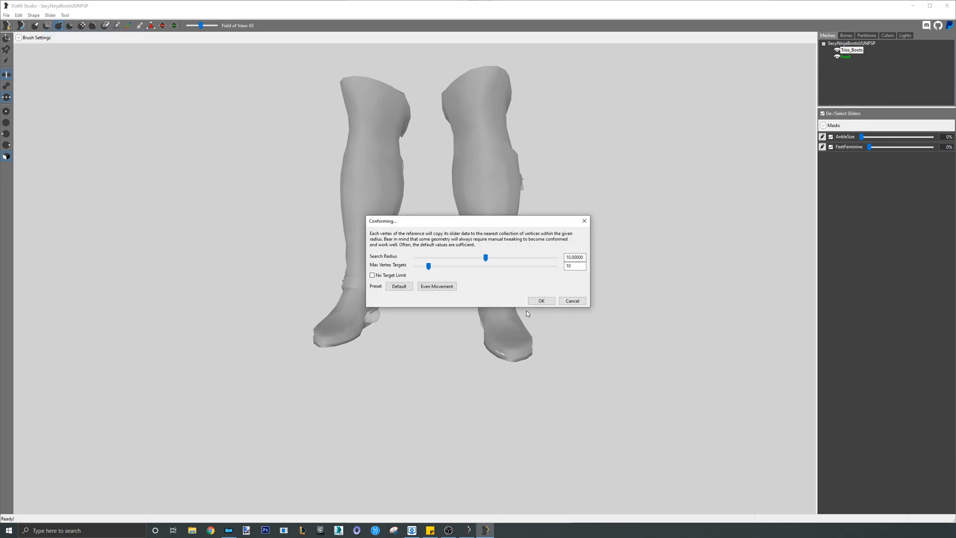
Conform the boots to the feet and load CBBE Body Physics with sliders merged
left_click(539, 300)
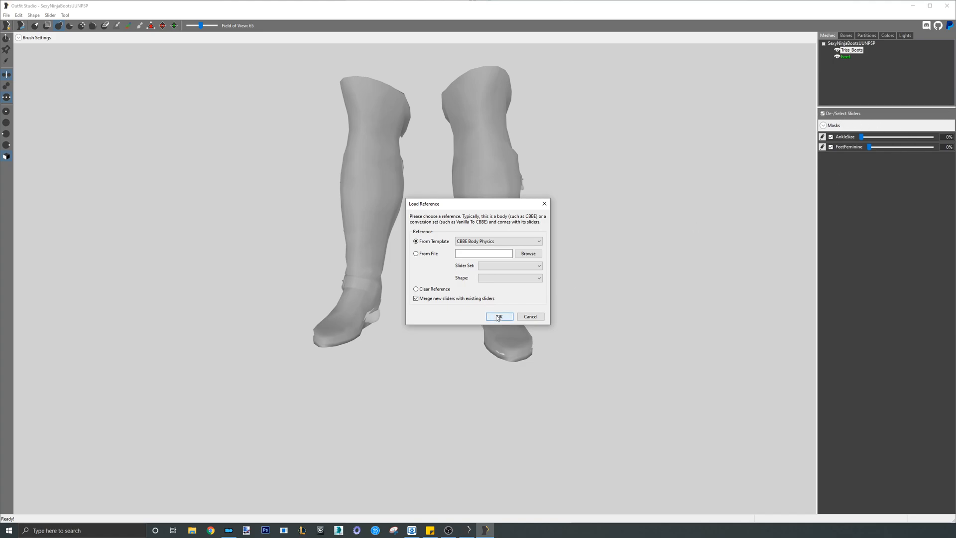
left_click(498, 316)
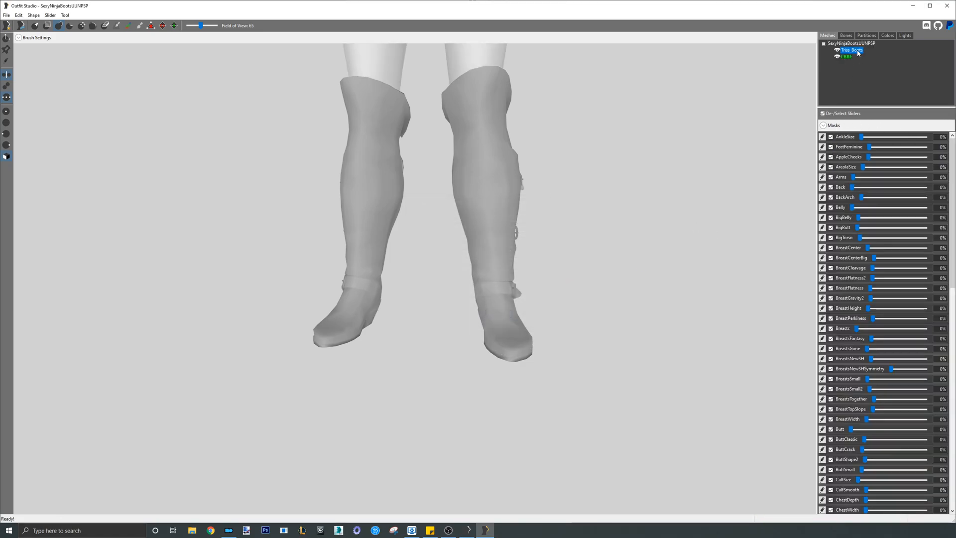
Conform Sexy_Boots to the body sliders and remove the reference body
right_click(846, 56)
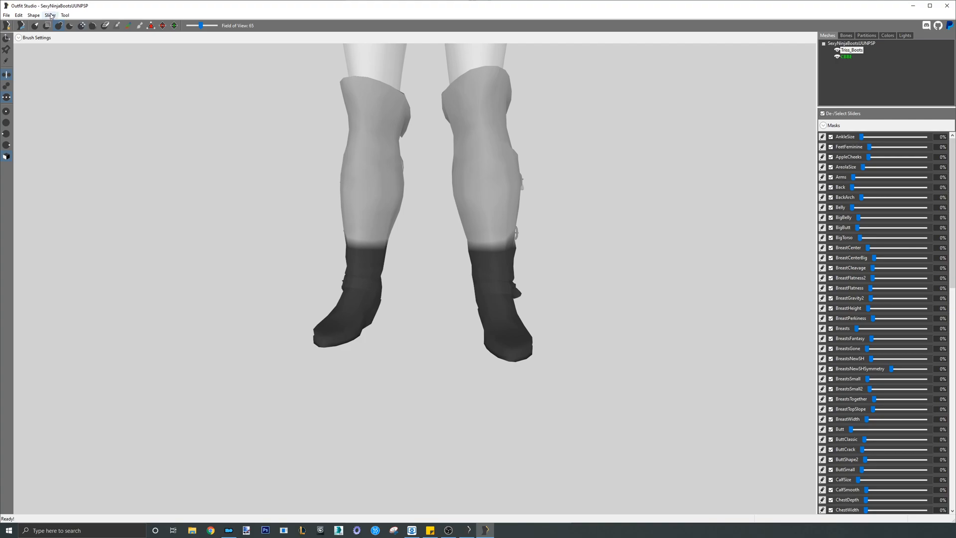
left_click(50, 15)
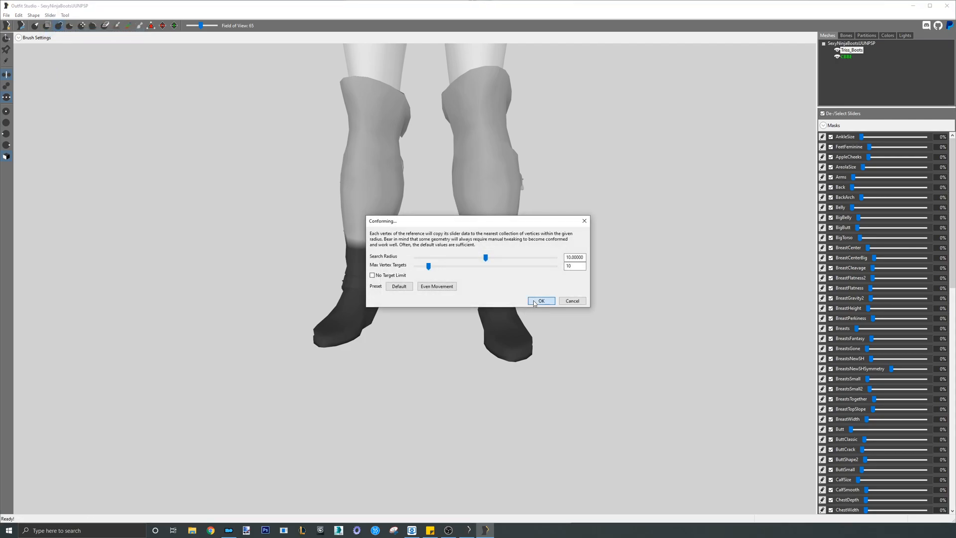
left_click(540, 300)
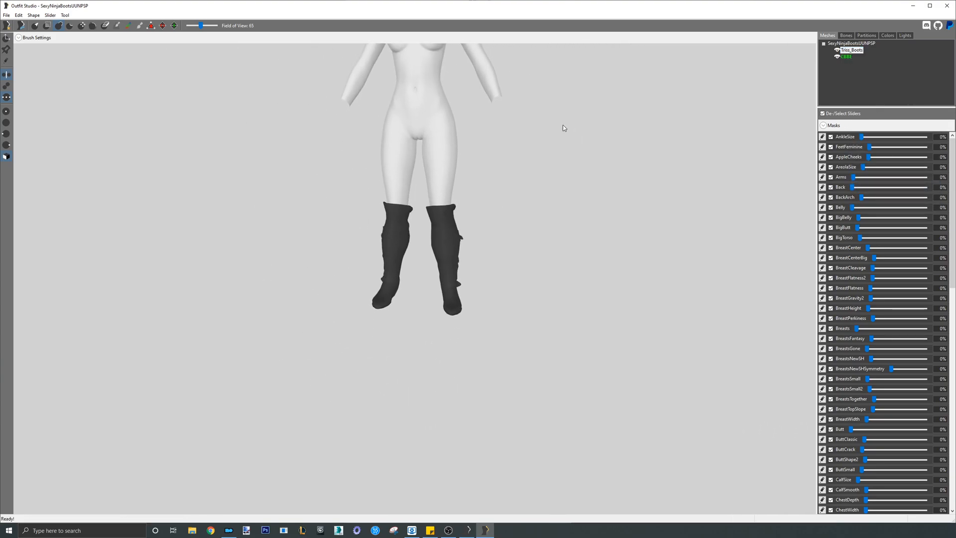
right_click(846, 56)
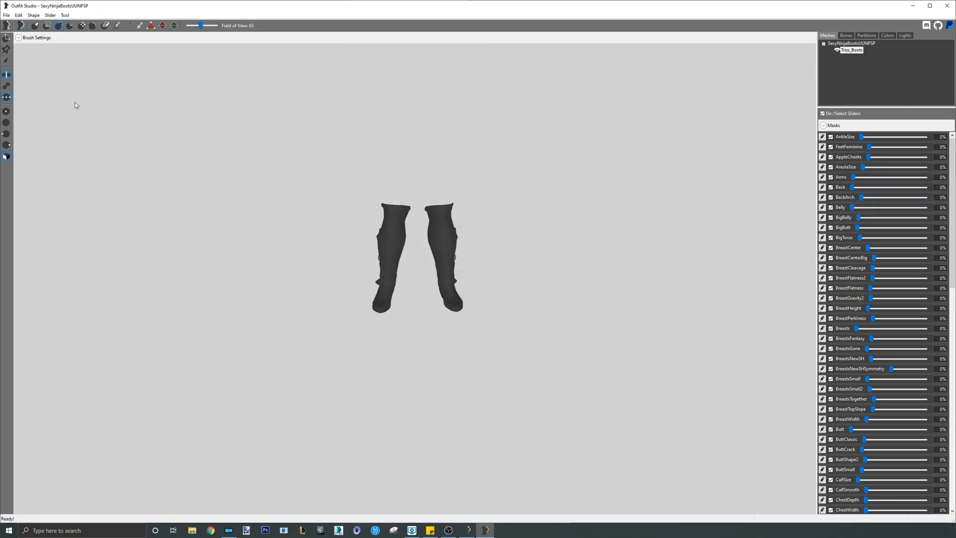
Save as 'Sexy Ninja Boots' in the Sexy Ninja slider set and reload it to verify
left_click(6, 15)
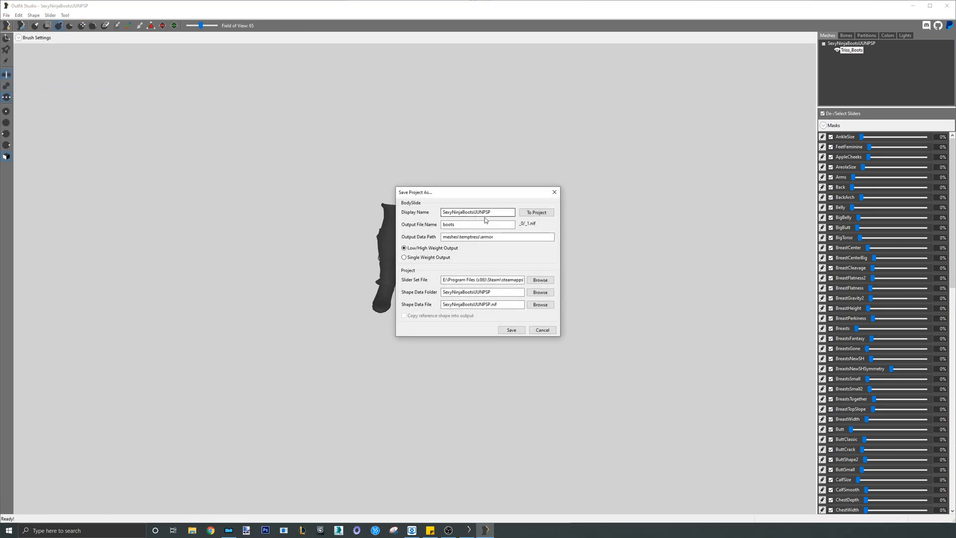
type("Sexy Ninj")
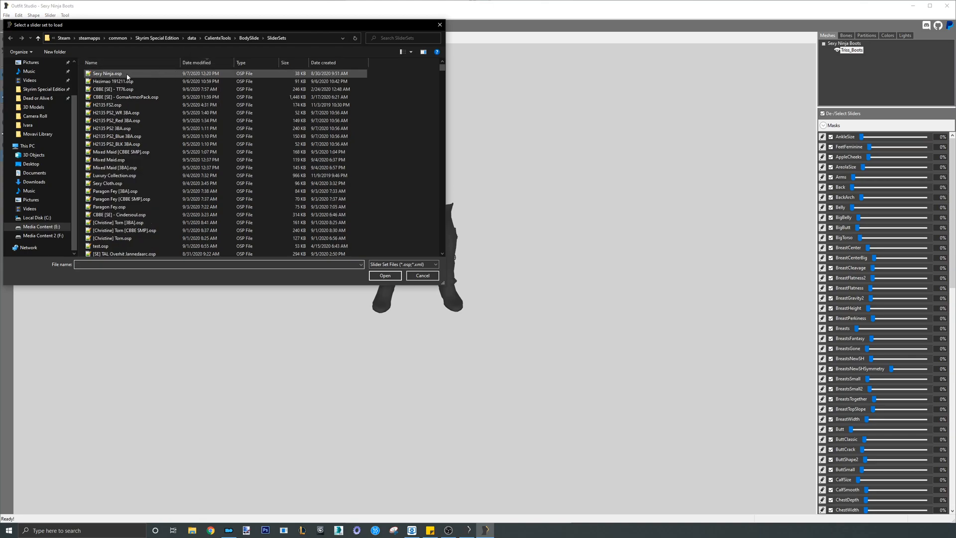
left_click(384, 276)
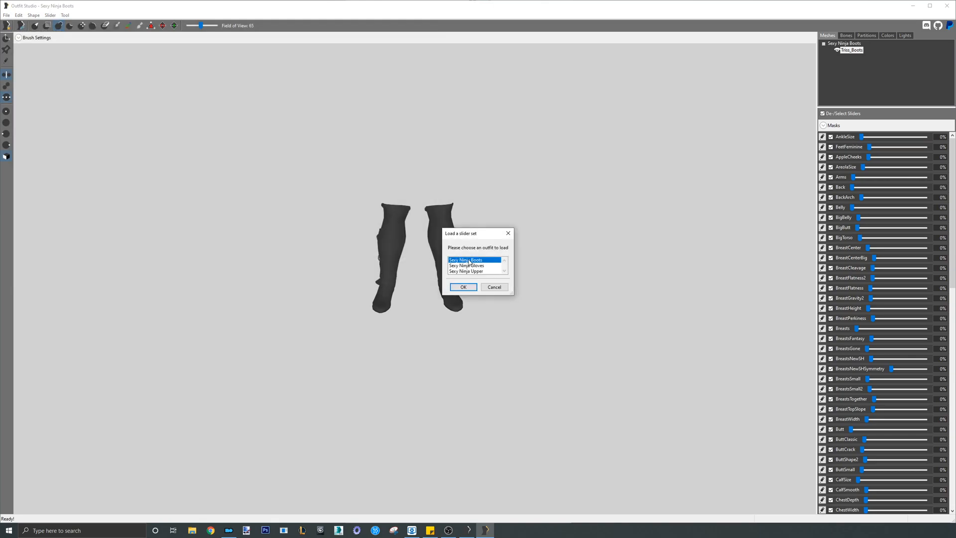
left_click(463, 286)
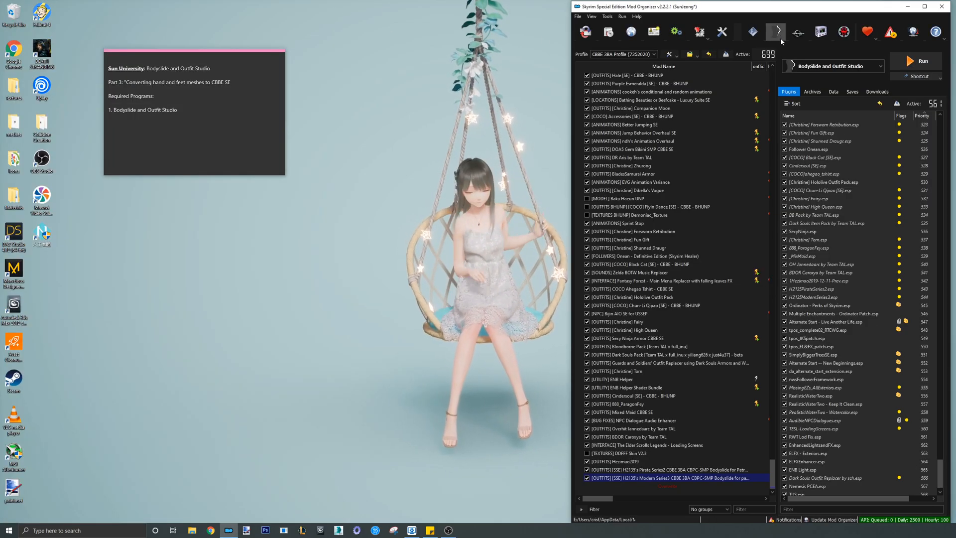
Launch BodySlide, preview Sexy Ninja Boots, check Sexy Ninja Gloves, then close BodySlide
left_click(921, 61)
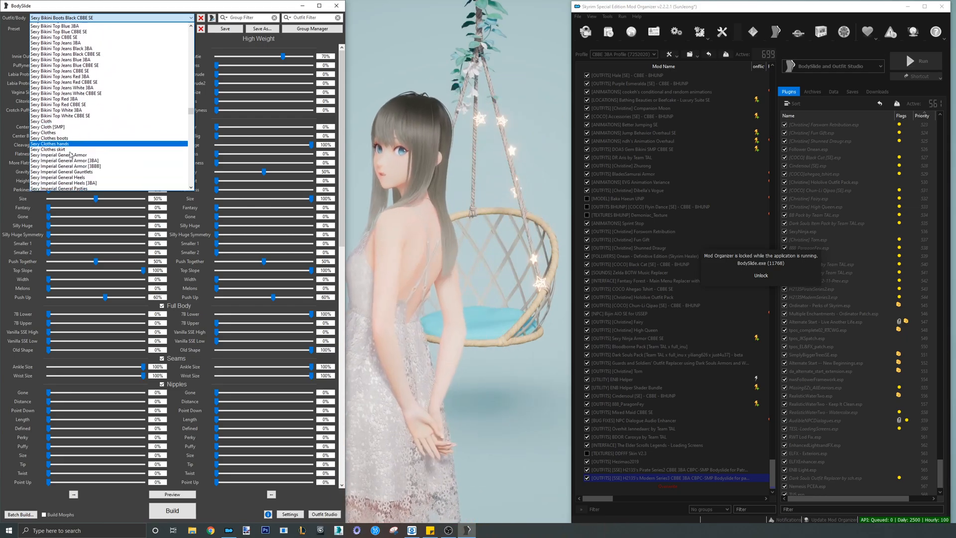
left_click(58, 145)
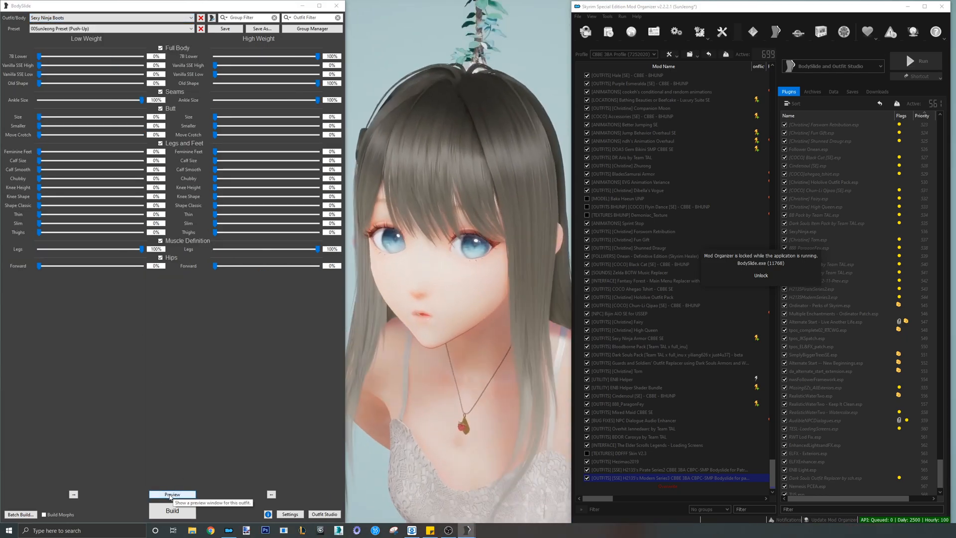
left_click(173, 494)
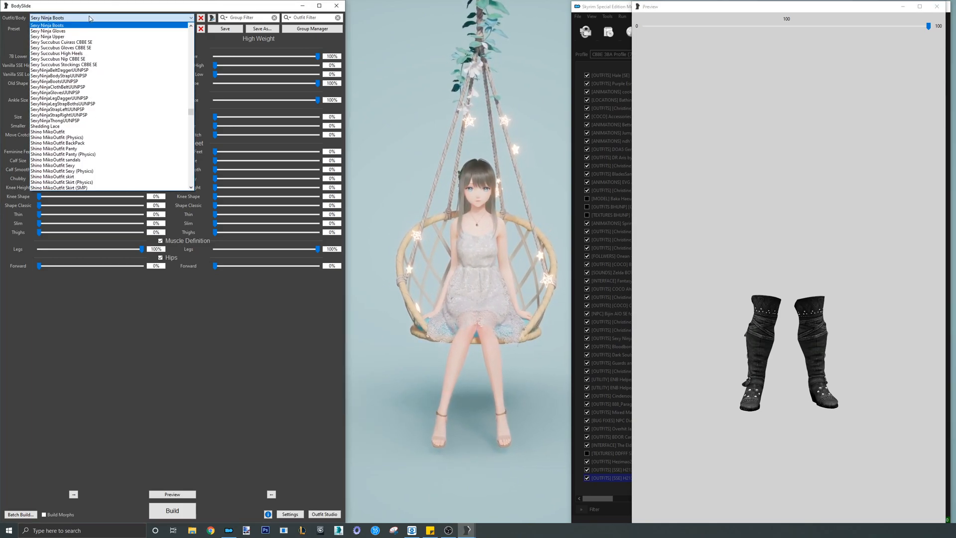
left_click(54, 30)
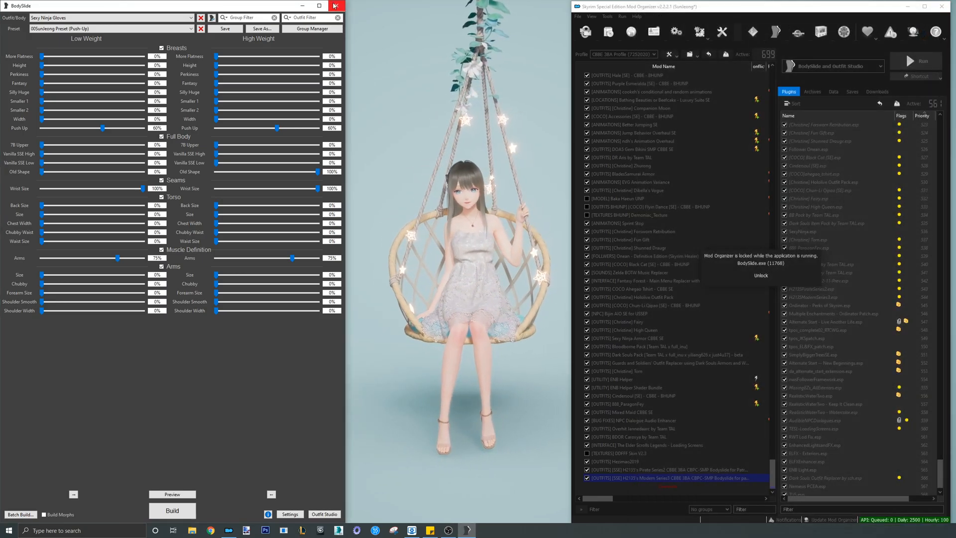
left_click(334, 6)
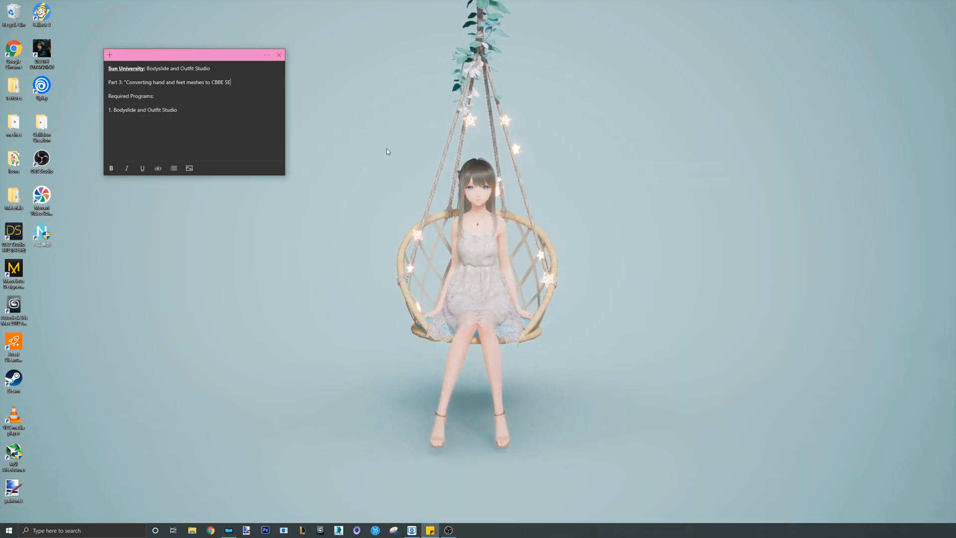